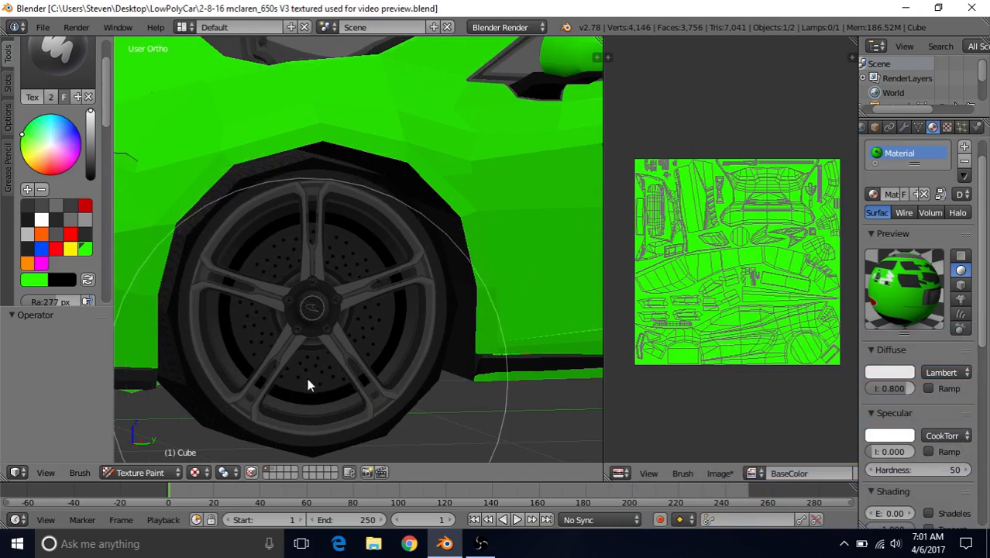
Step: Orbit around the car's front corner and side to inspect the sill badge
scroll("down", 3)
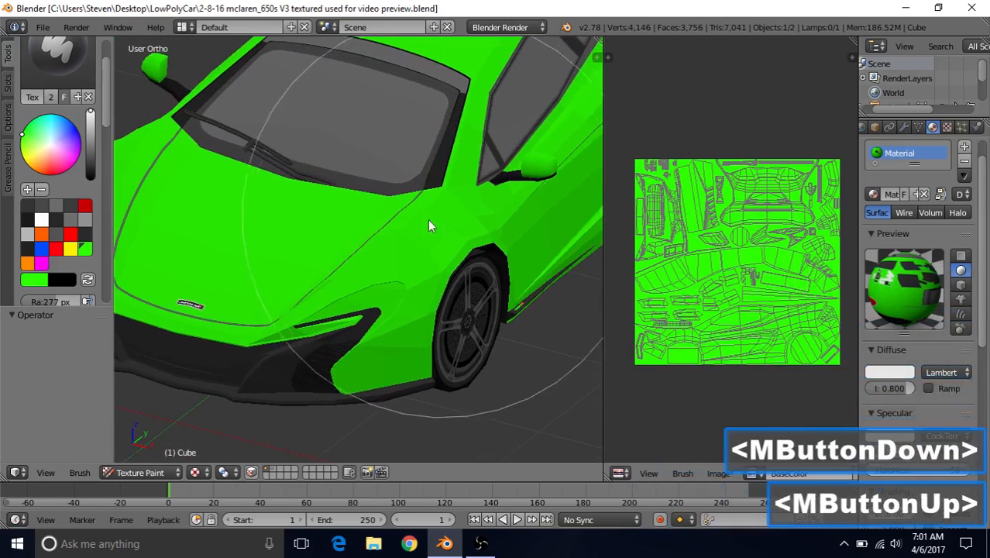
left_click_drag(430, 225, 325, 306)
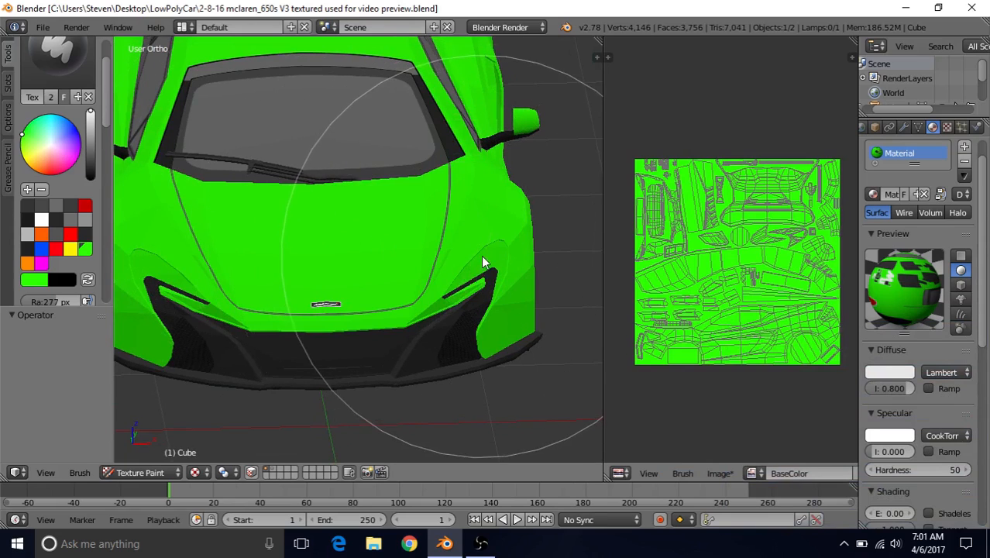
mouse_move(478, 277)
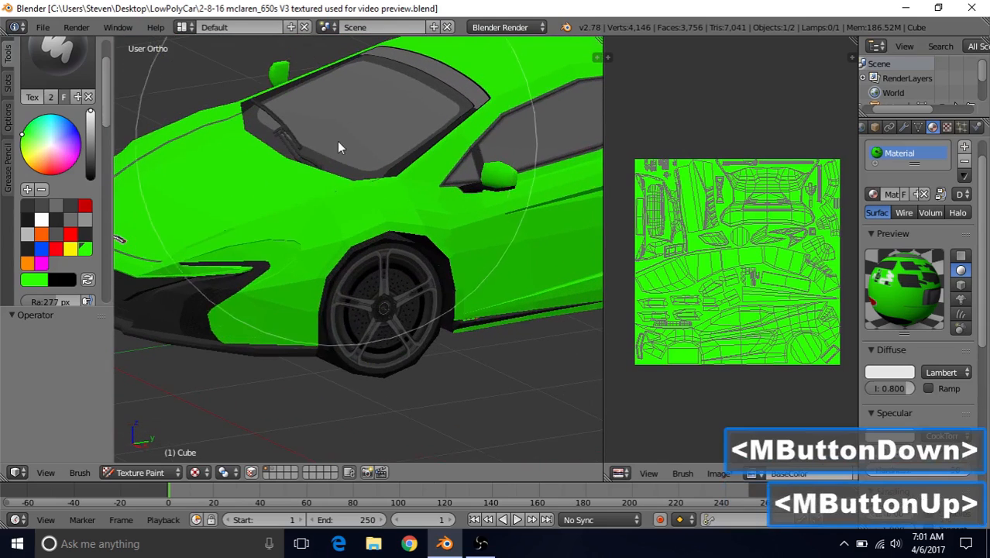
left_click_drag(337, 147, 360, 170)
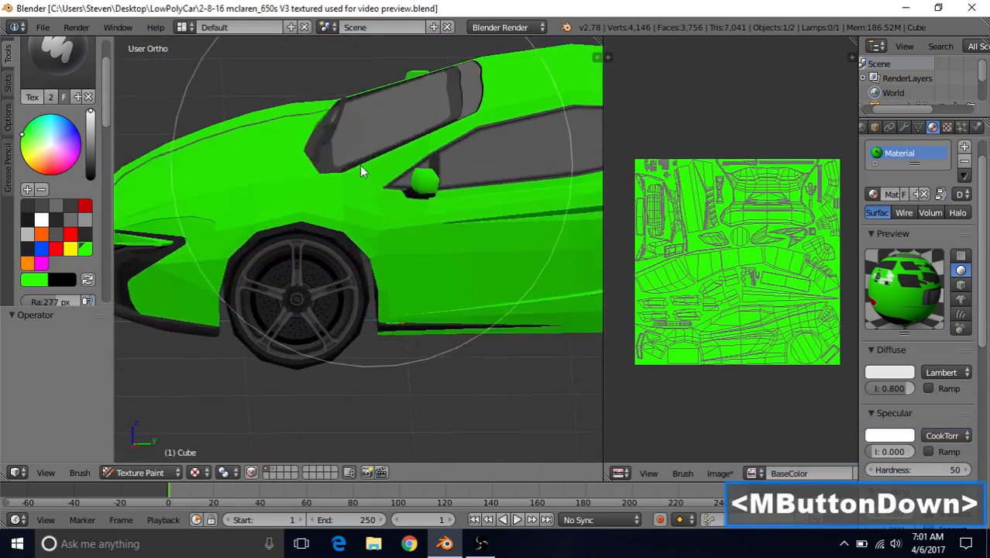
left_click_drag(360, 171, 461, 211)
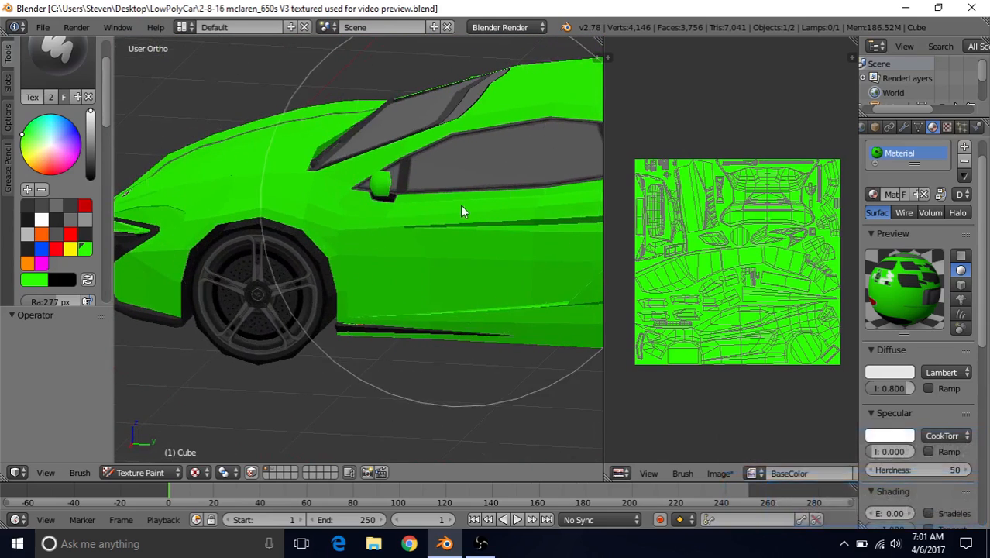
left_click_drag(461, 210, 314, 293)
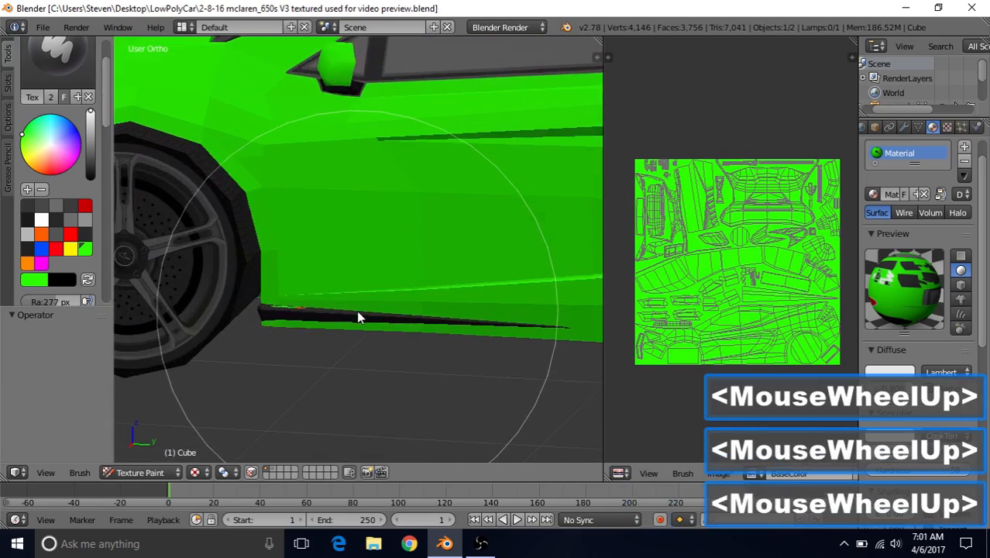
left_click_drag(379, 317, 348, 313)
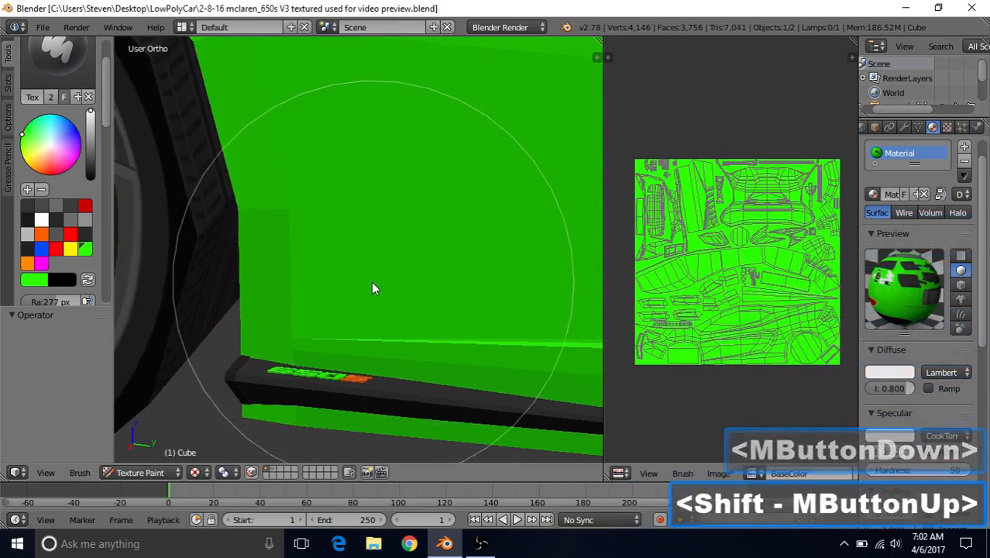
left_click_drag(372, 289, 271, 402)
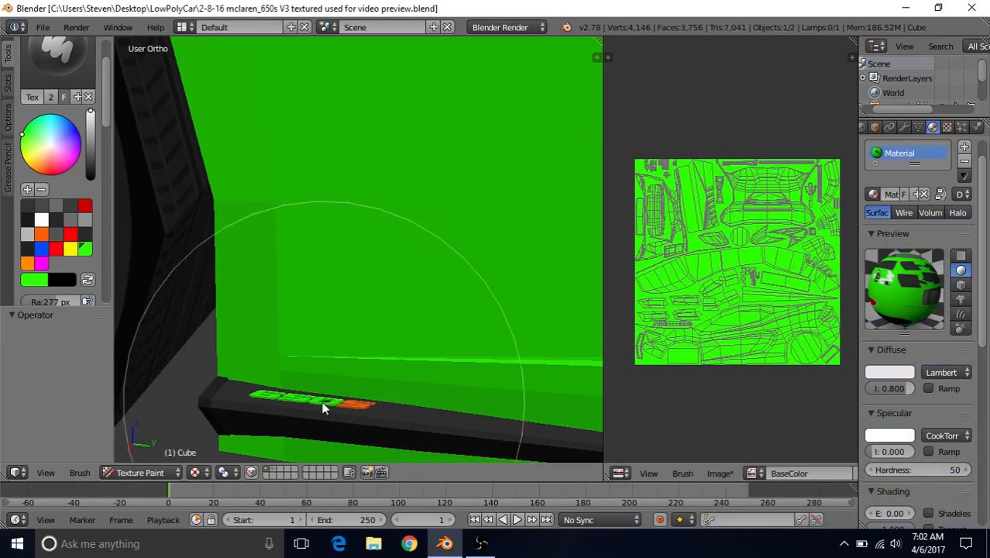
mouse_move(343, 413)
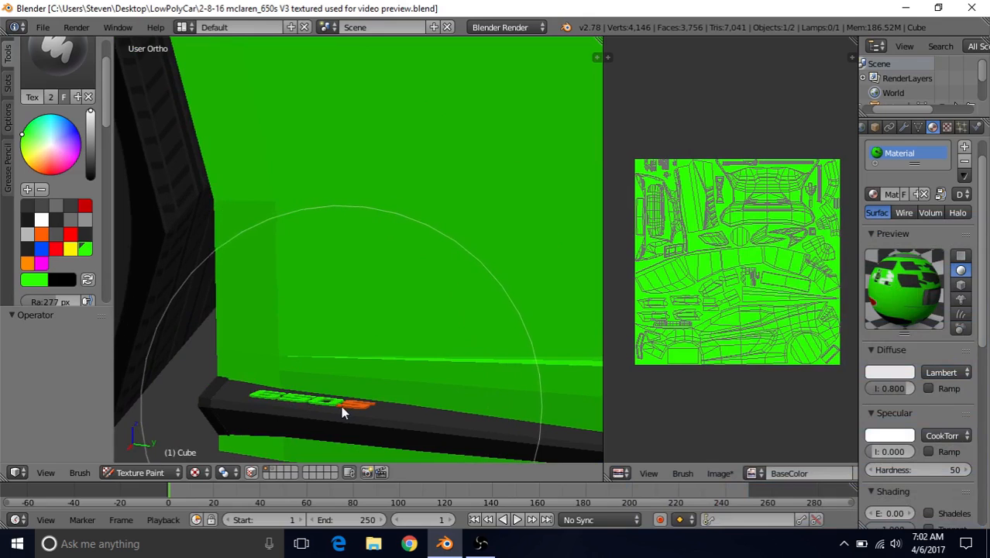
Step: Orbit to the rear to inspect the rear plate area and engine cover vents
scroll("down", 3)
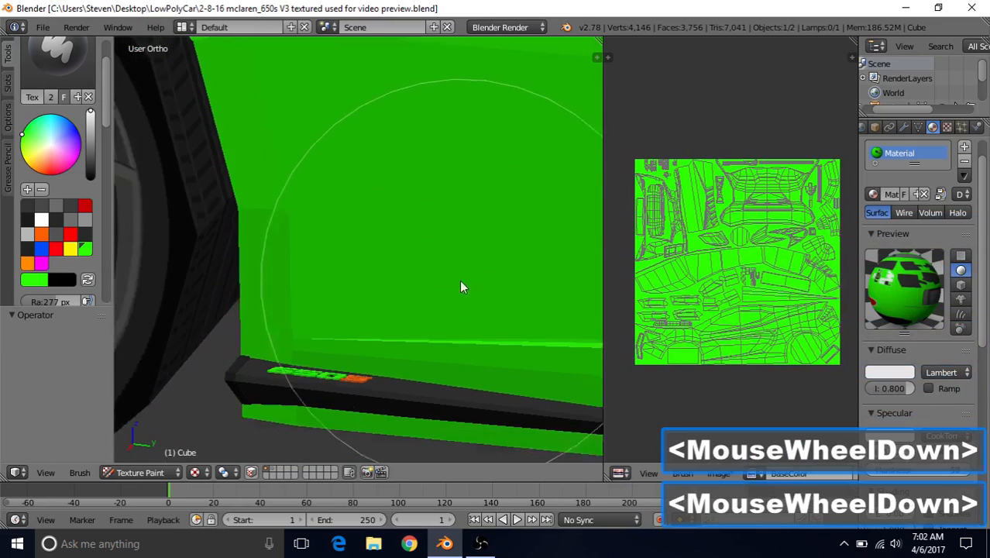
scroll("down", 3)
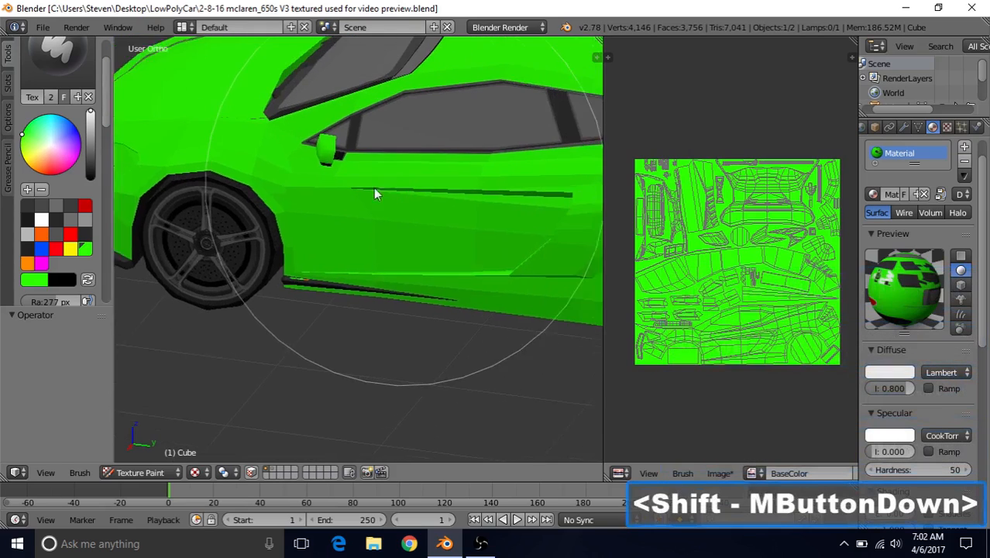
left_click_drag(376, 193, 558, 244)
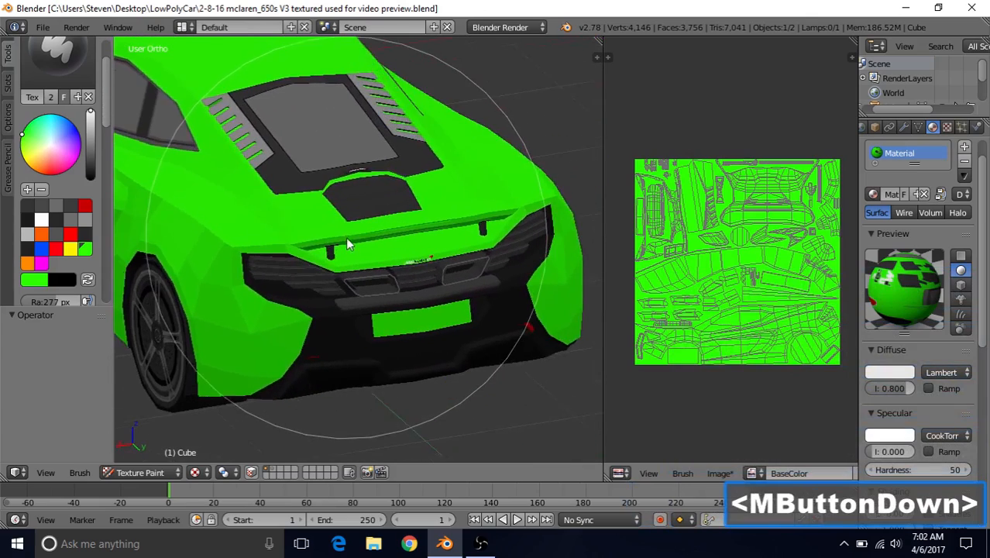
left_click_drag(349, 244, 372, 260)
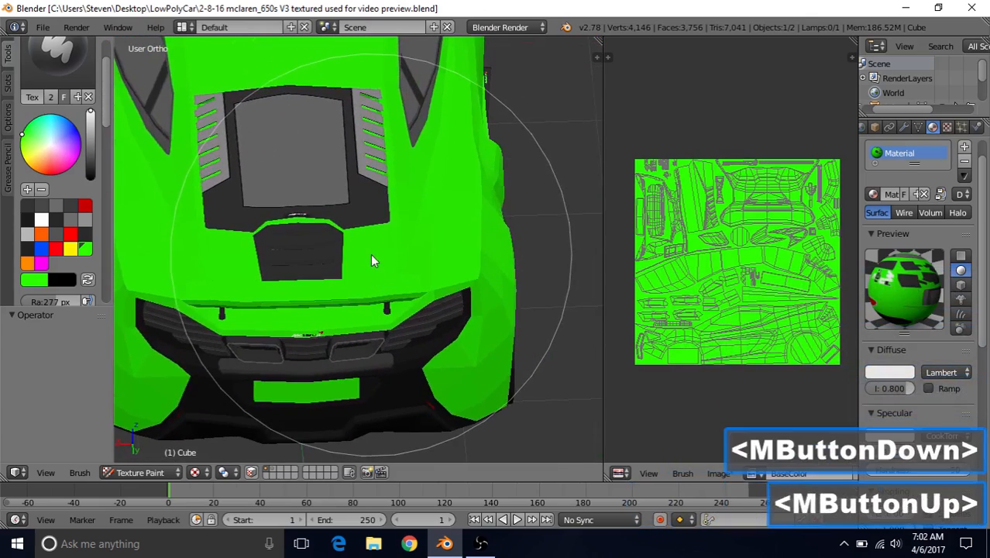
left_click_drag(371, 261, 301, 247)
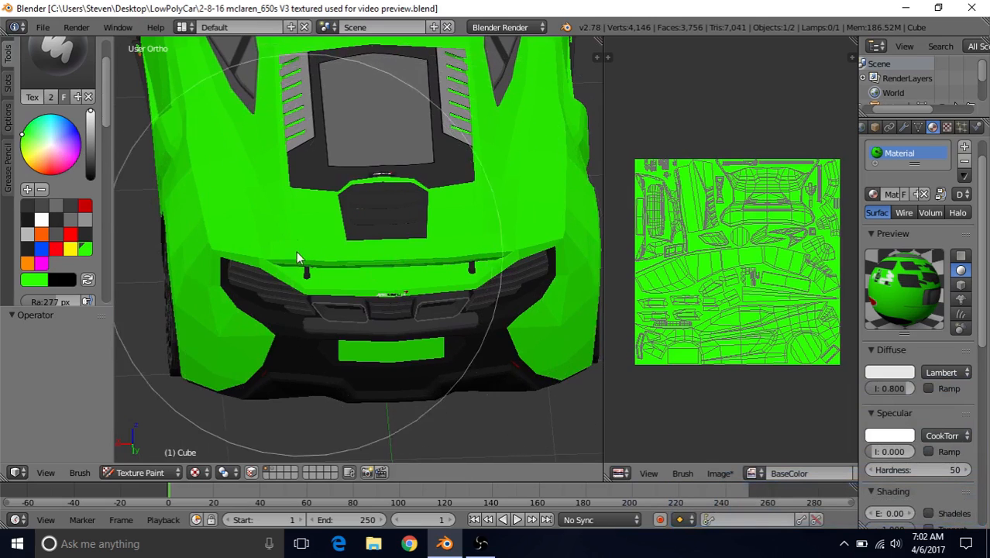
left_click_drag(299, 255, 403, 248)
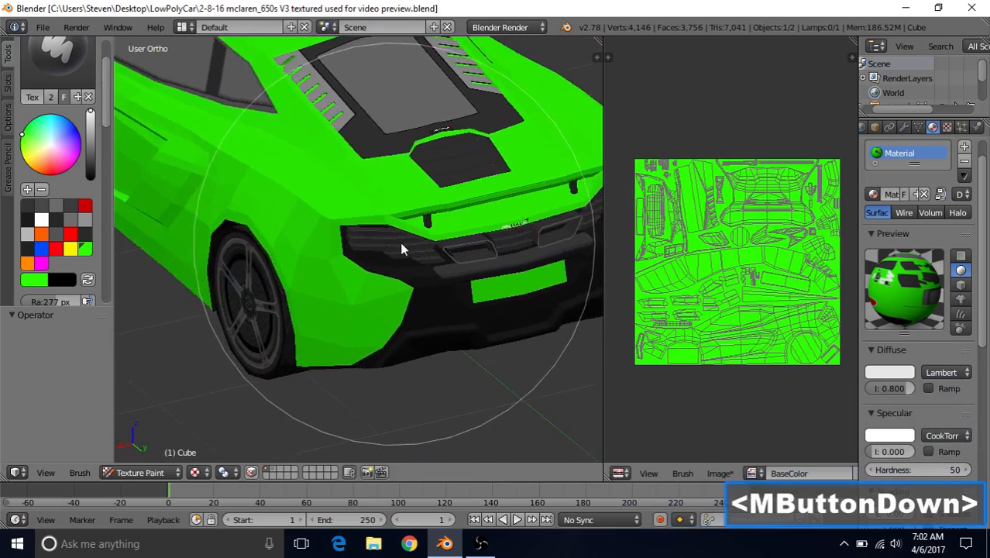
left_click_drag(403, 248, 185, 171)
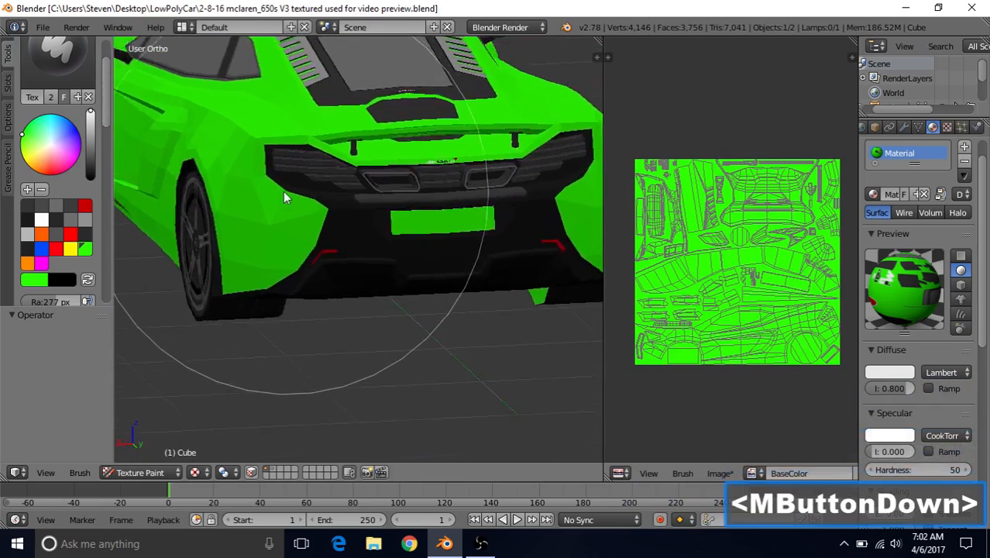
left_click_drag(283, 197, 393, 186)
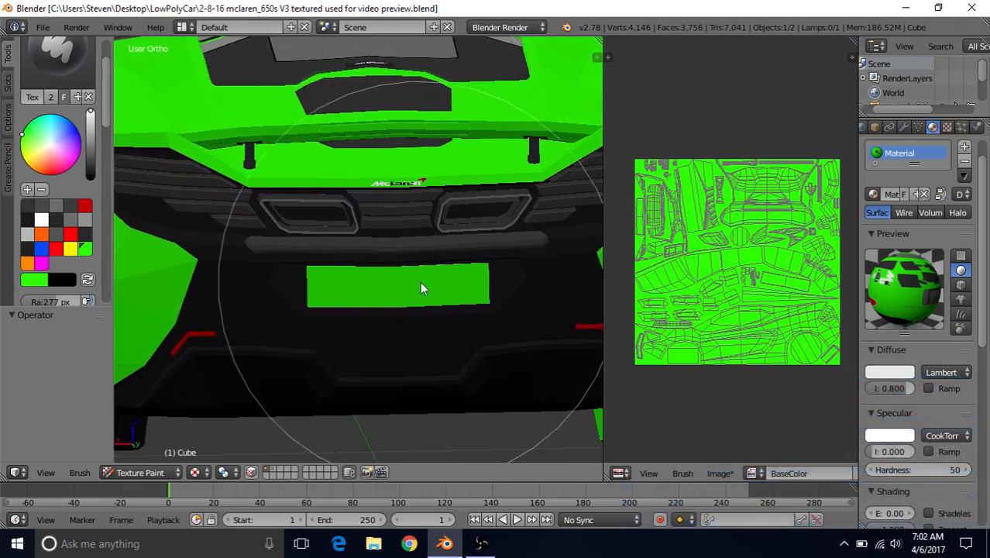
mouse_move(481, 289)
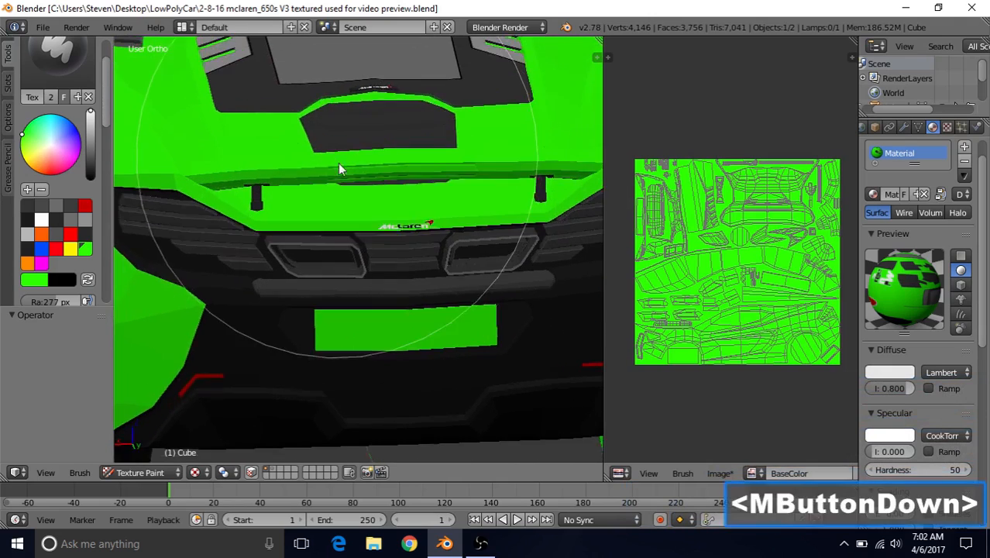
left_click_drag(339, 169, 351, 245)
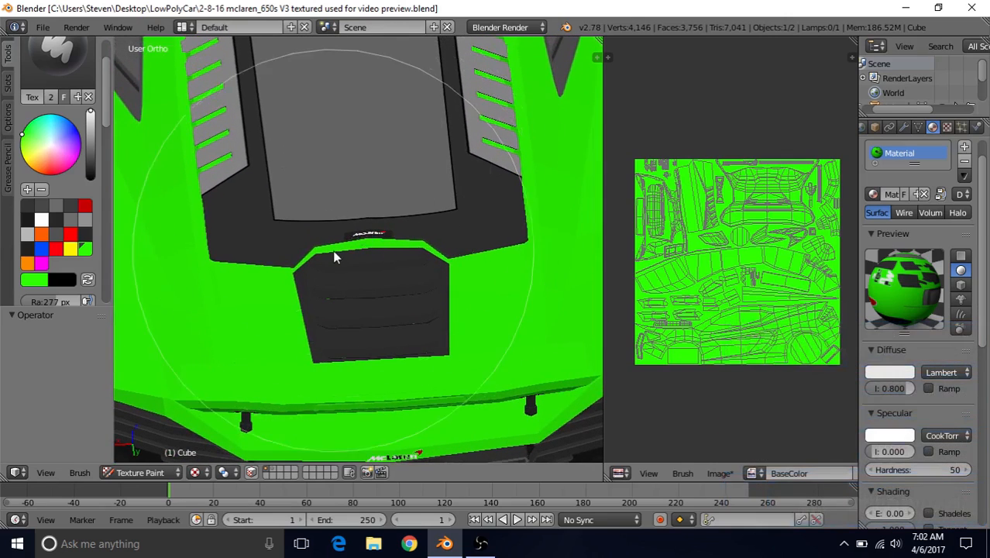
Step: Zoom out to view the whole green car and set the paint colour to yellow
scroll("down", 3)
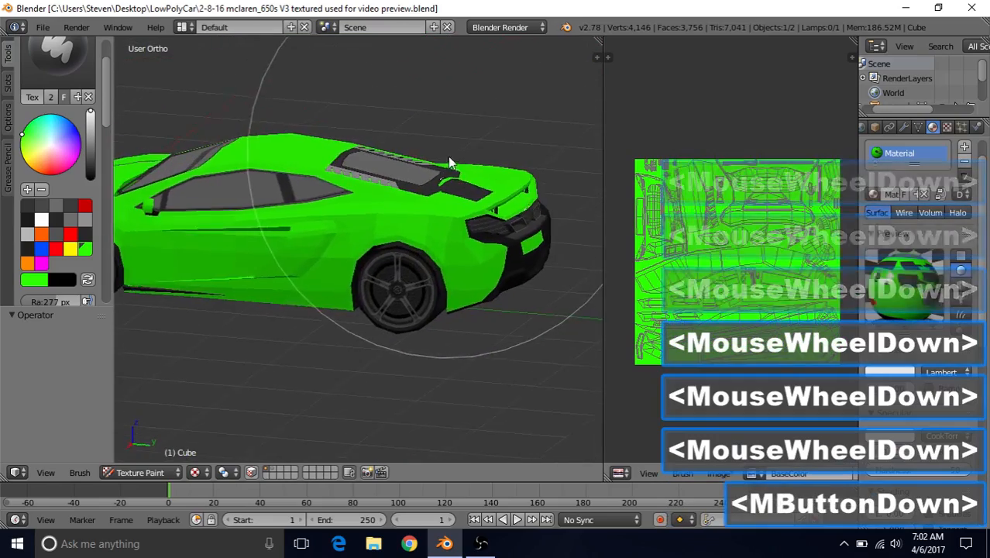
scroll("down", 3)
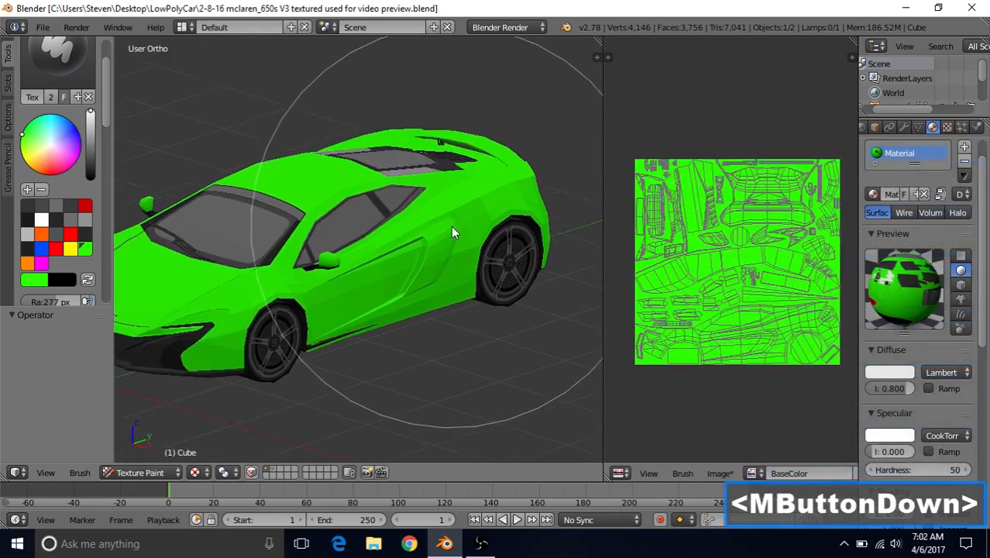
left_click_drag(453, 232, 403, 235)
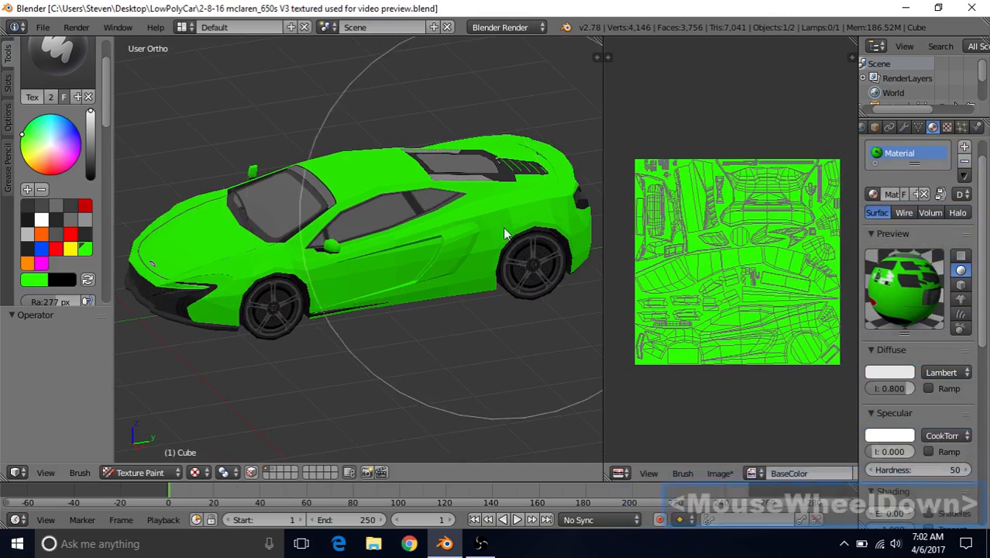
scroll("down", 3)
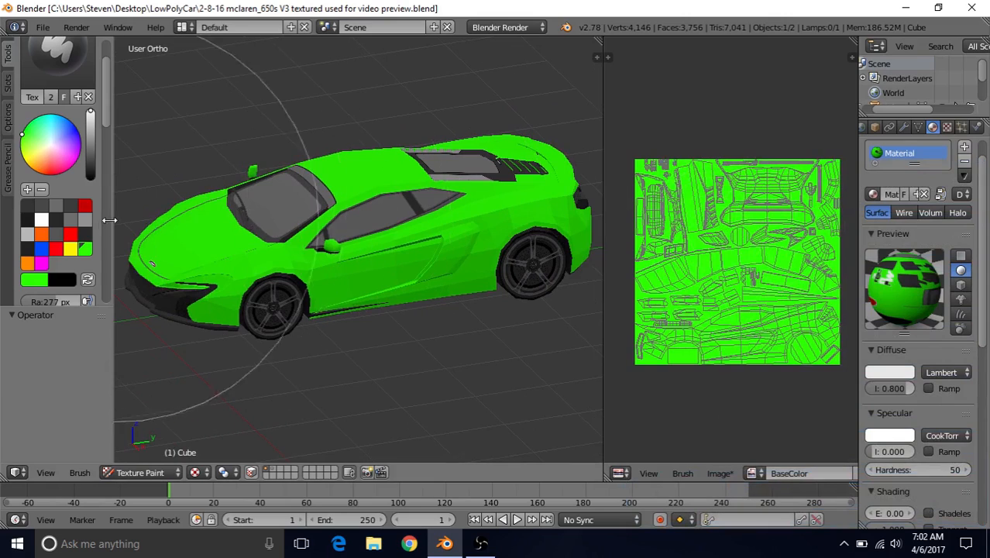
left_click(250, 252)
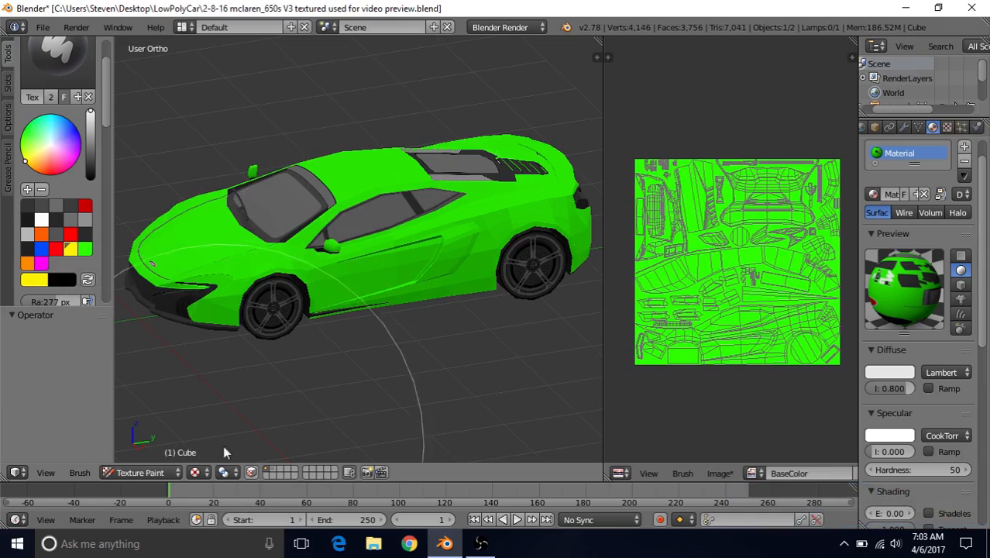
left_click(196, 472)
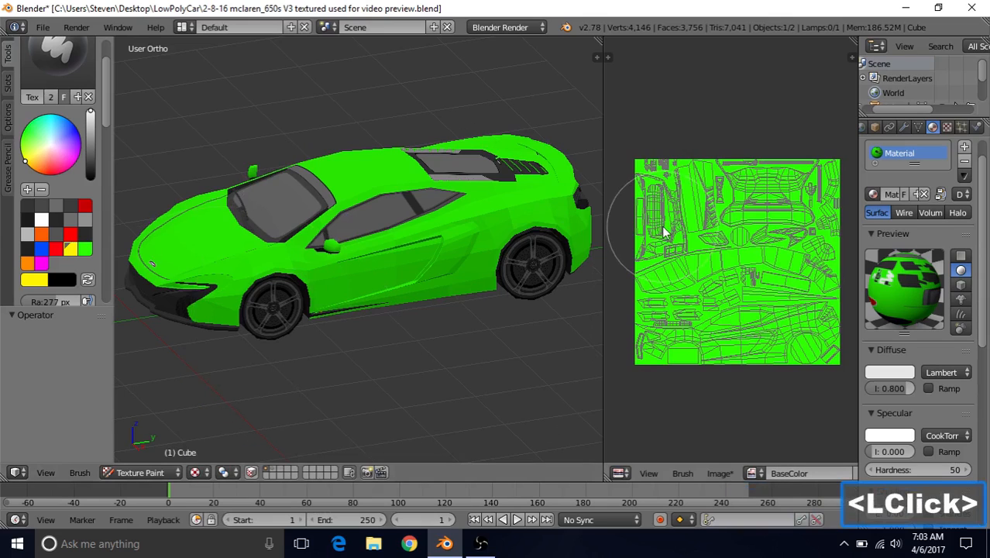
Step: Select yellow and brush it over the whole UV texture, replacing the green
left_click(662, 175)
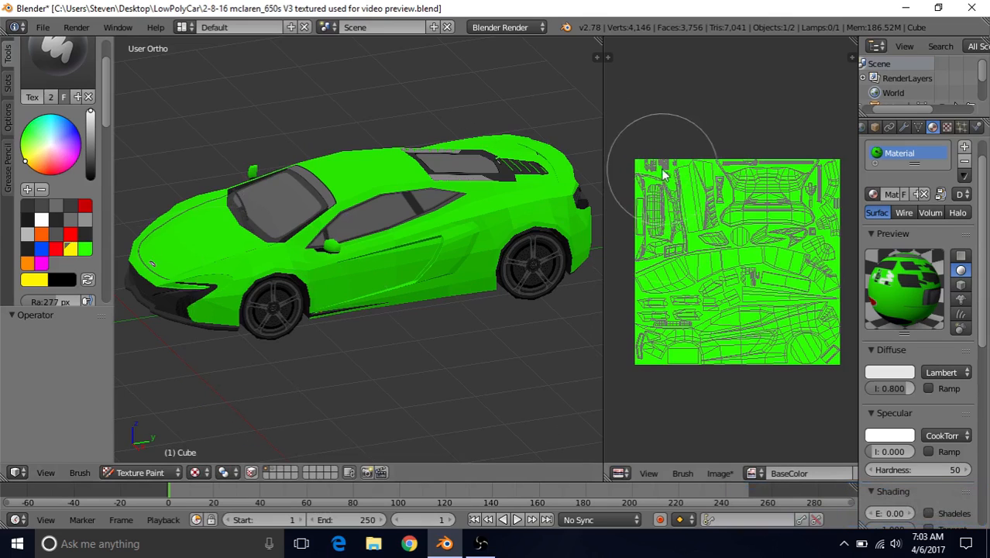
left_click_drag(663, 174, 651, 345)
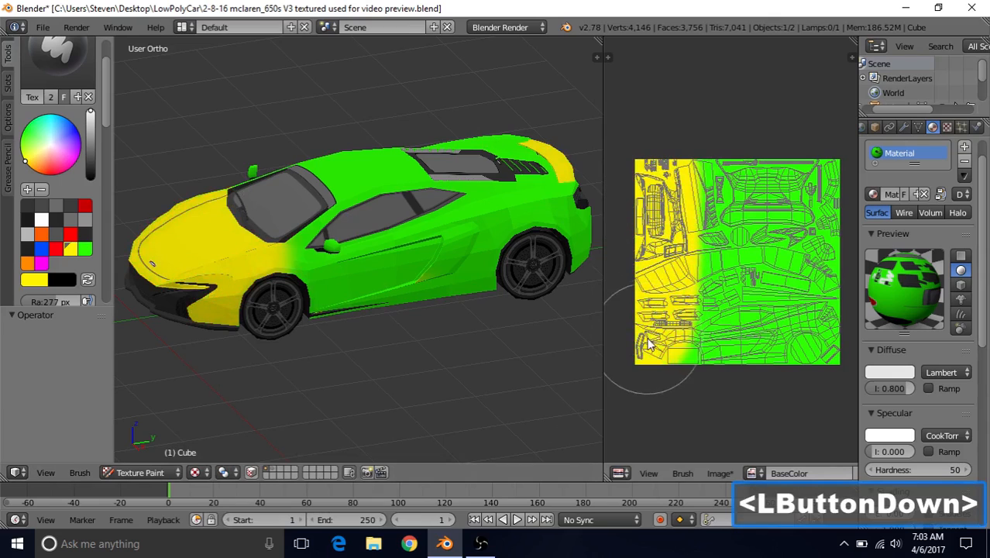
left_click_drag(651, 345, 810, 298)
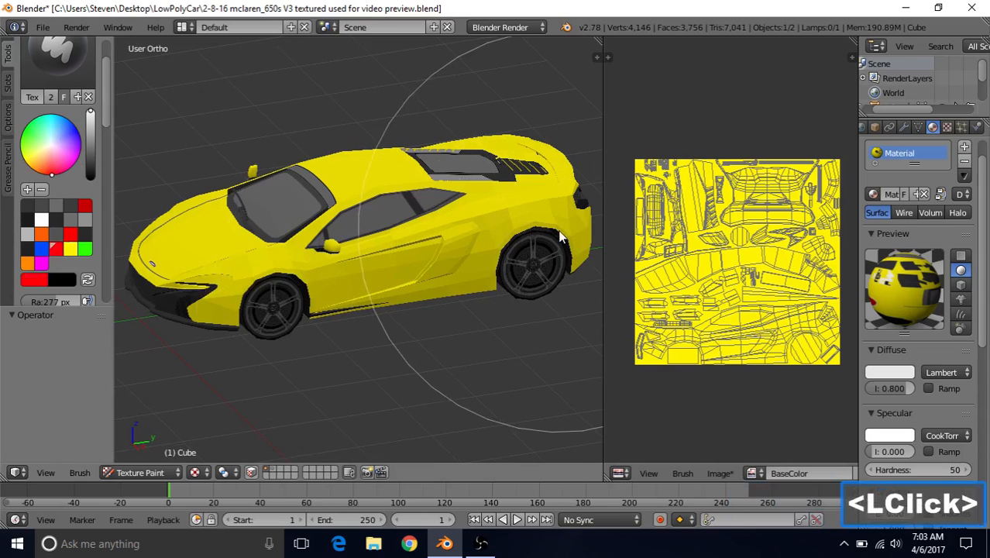
Step: Paint the texture solid red, then stroke blue along the top of the image
left_click(686, 345)
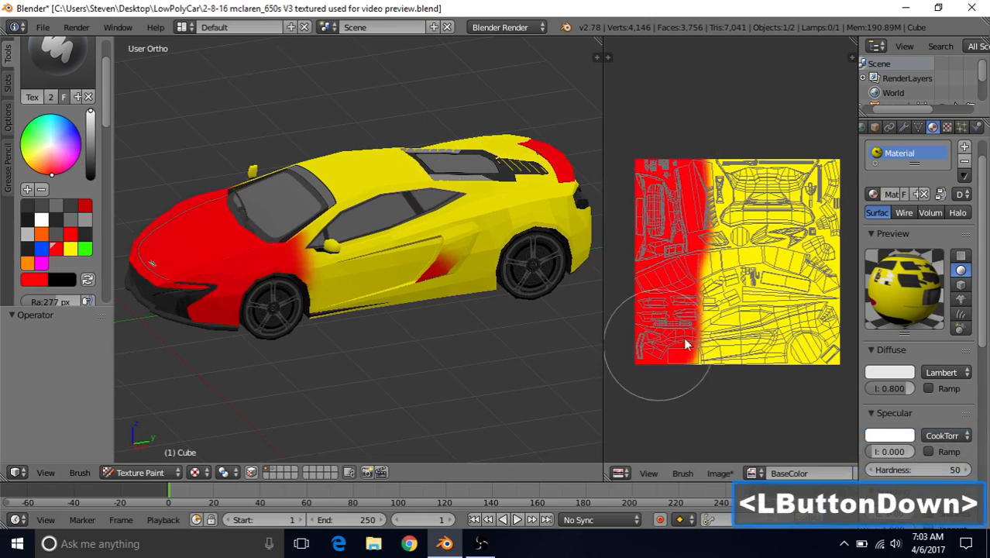
left_click_drag(685, 345, 810, 275)
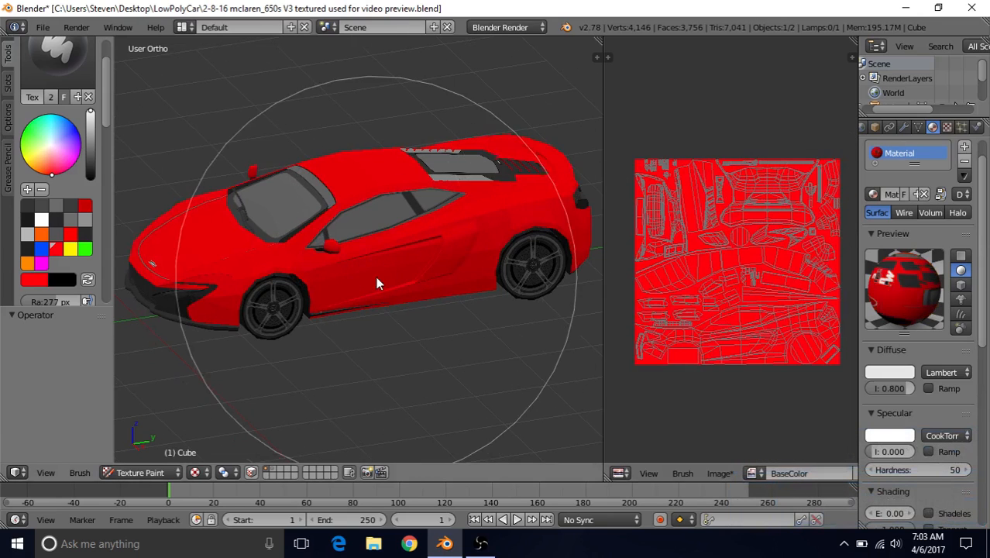
left_click_drag(379, 283, 488, 231)
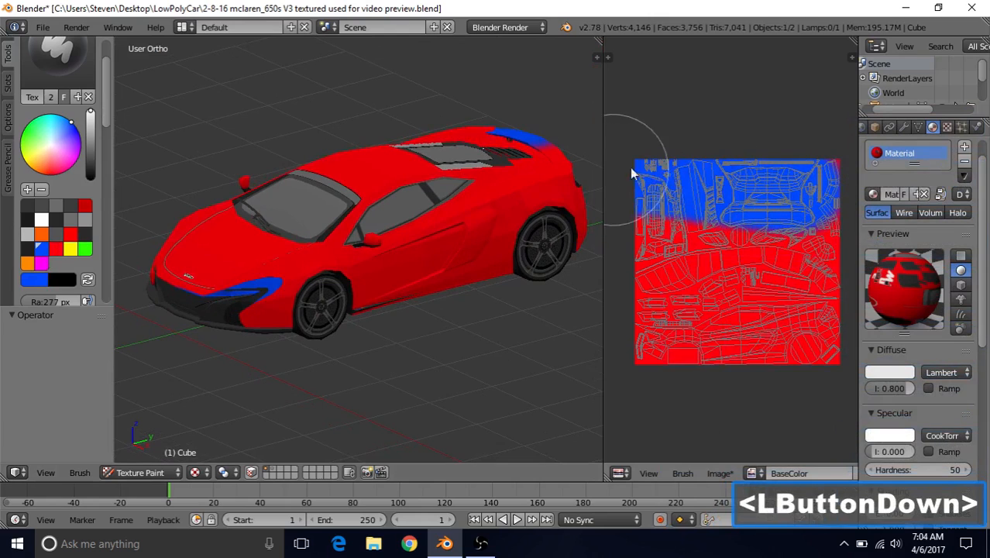
Step: Cover the remaining red with blue, then pick orange and start painting over it
left_click_drag(631, 172, 667, 364)
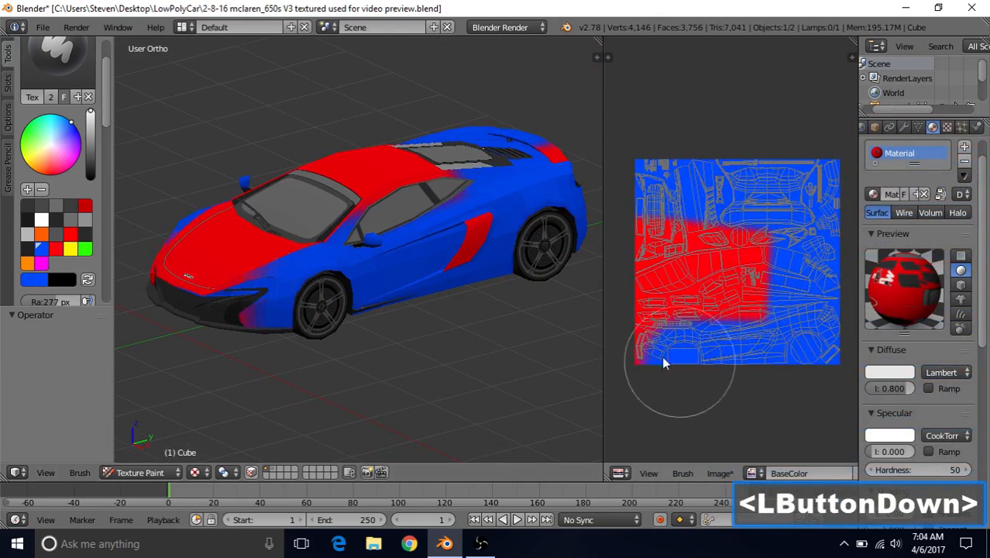
left_click_drag(663, 362, 744, 252)
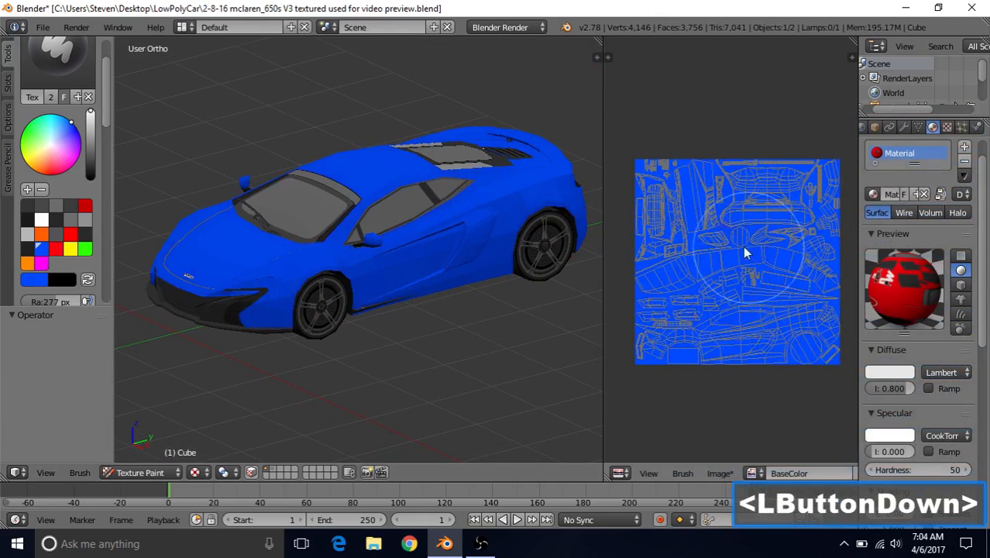
left_click(409, 195)
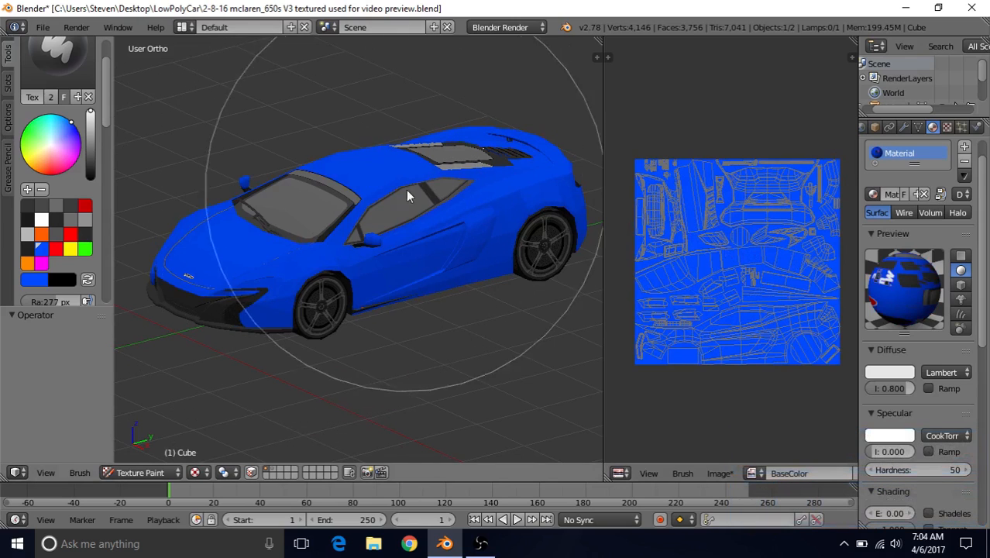
mouse_move(264, 264)
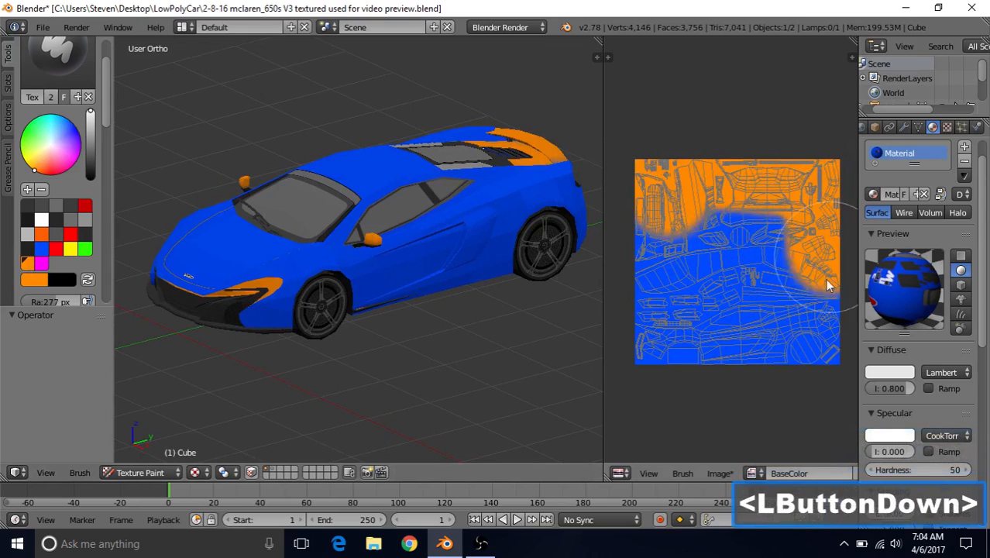
left_click_drag(829, 285, 771, 313)
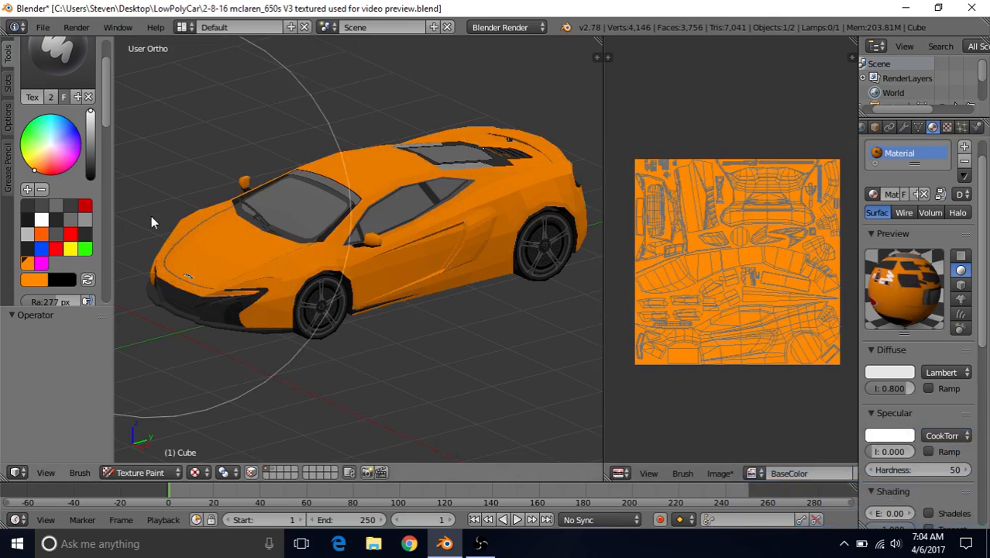
Step: Pick magenta and brush it across the top and right of the orange texture
left_click(689, 191)
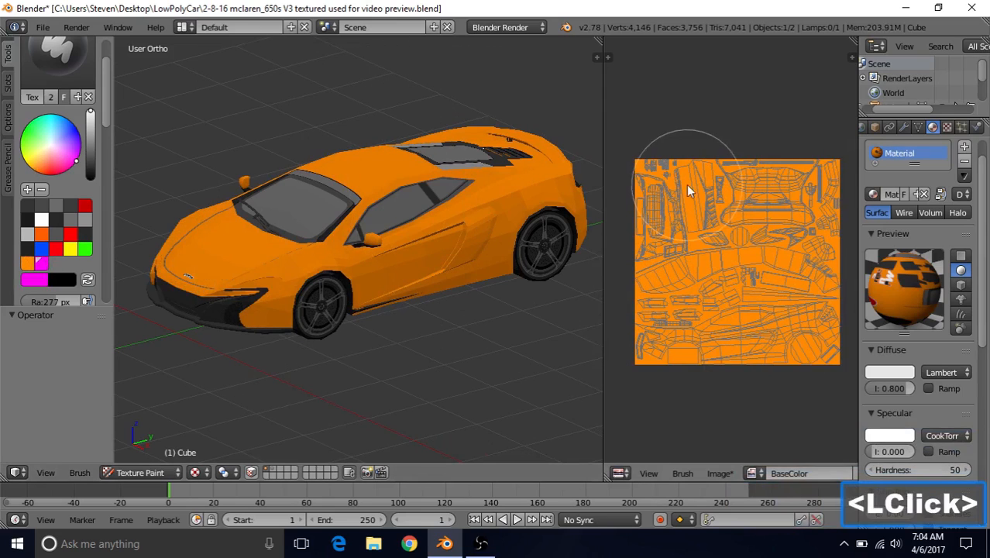
left_click_drag(689, 191, 825, 348)
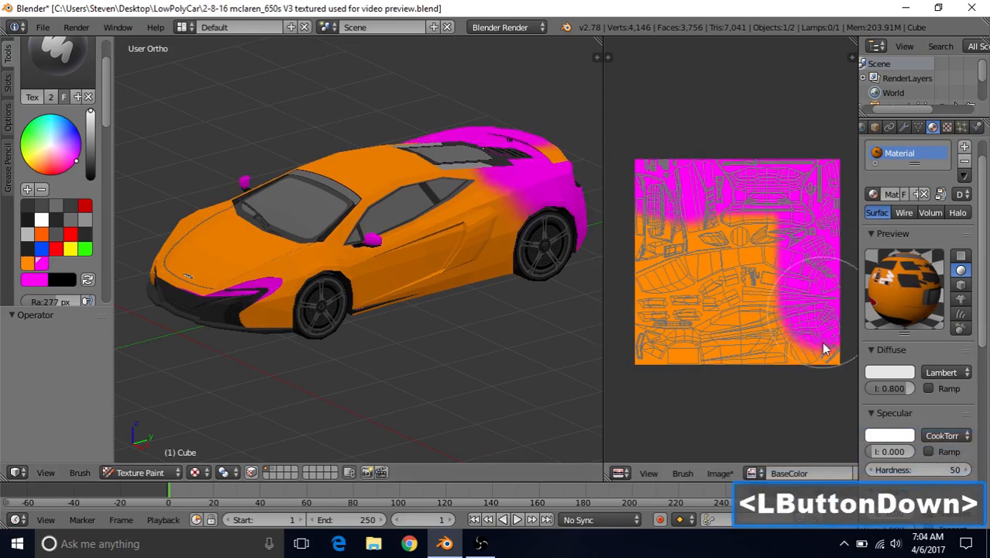
left_click_drag(825, 348, 690, 291)
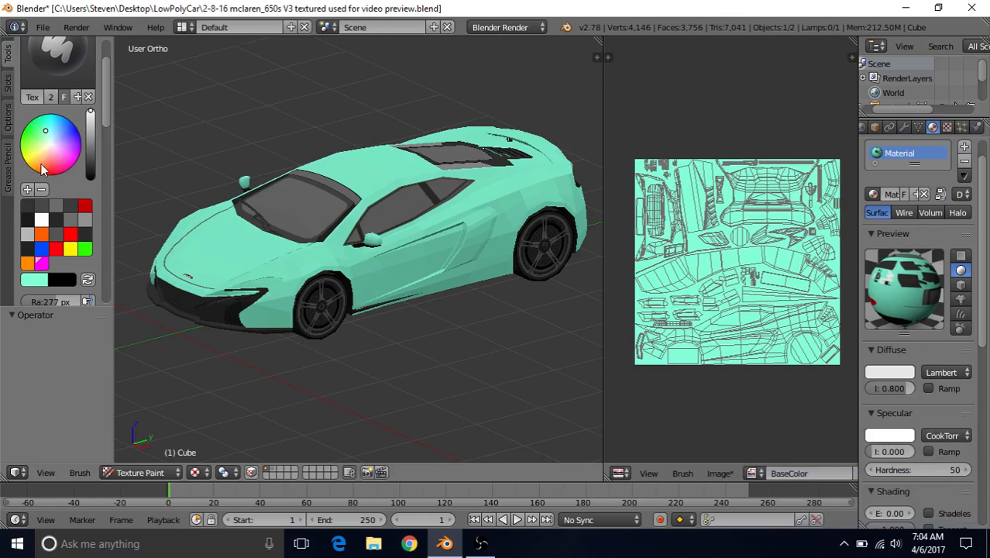
Step: Pick purple on the color wheel and paint it over the entire texture
left_click(68, 149)
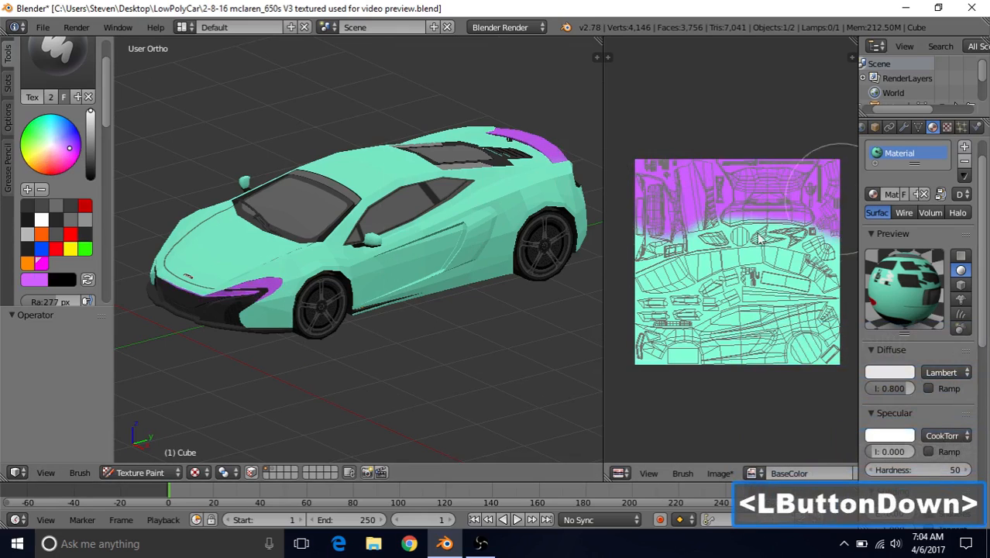
left_click_drag(759, 240, 813, 325)
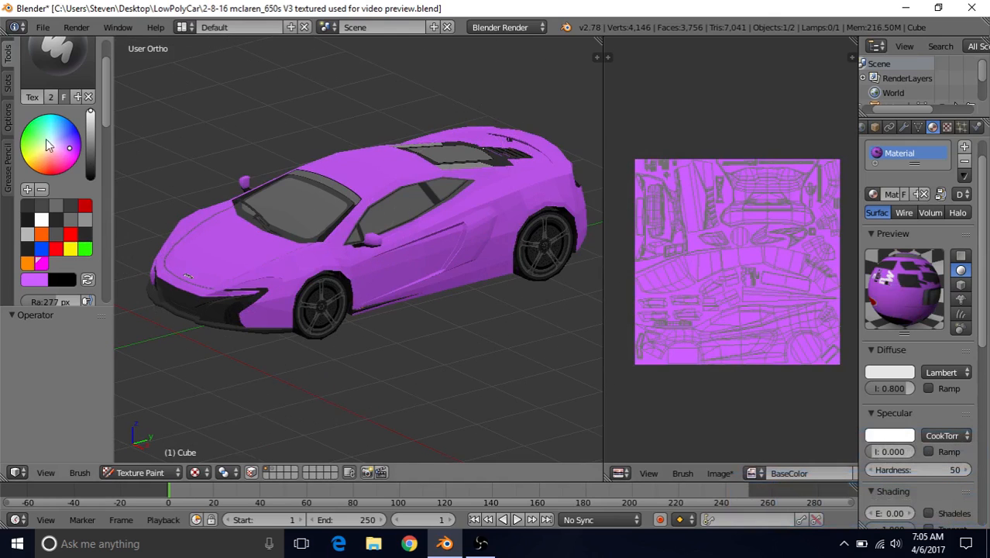
Step: Pick yellow and paint the lower texture and sides, leaving a purple top stripe
left_click(351, 174)
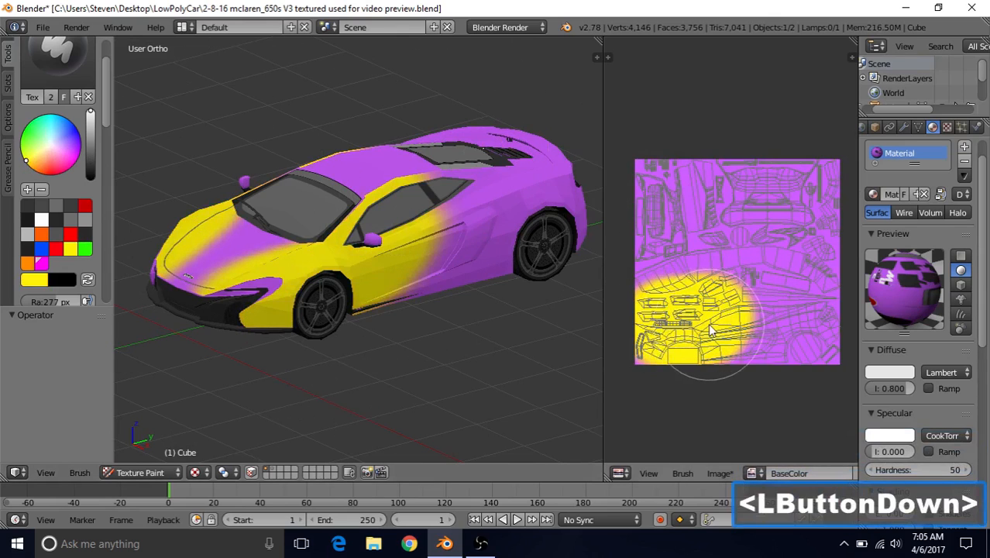
left_click_drag(708, 329, 817, 345)
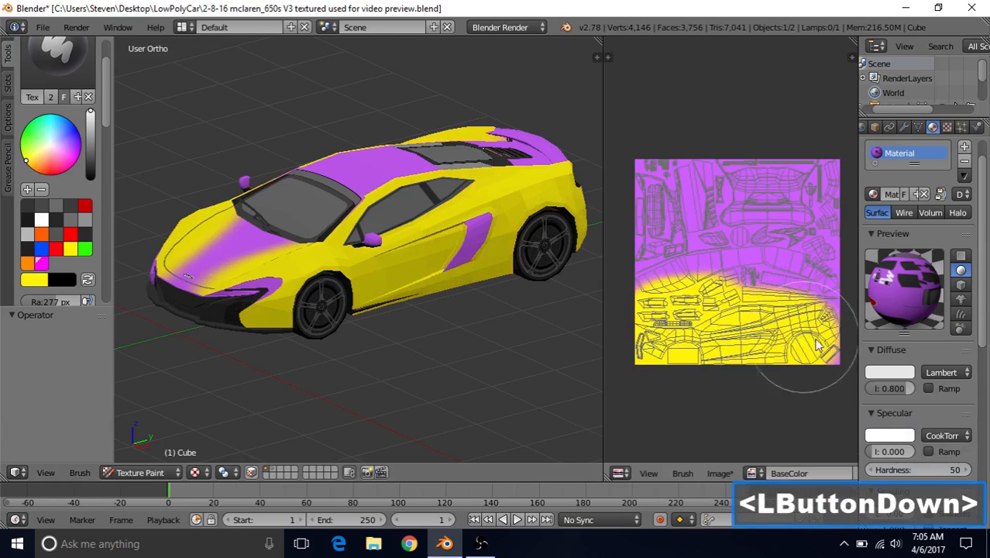
left_click(348, 229)
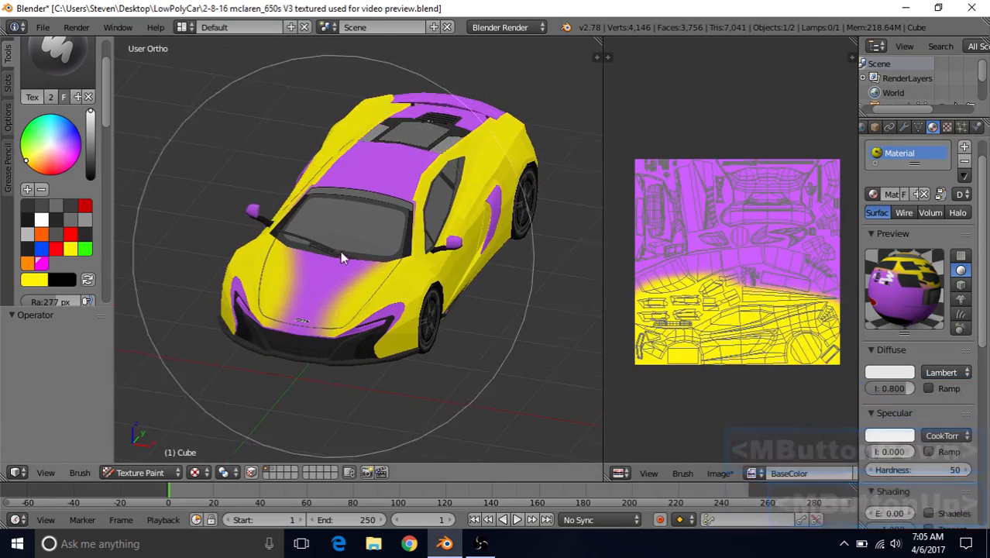
left_click_drag(345, 256, 388, 333)
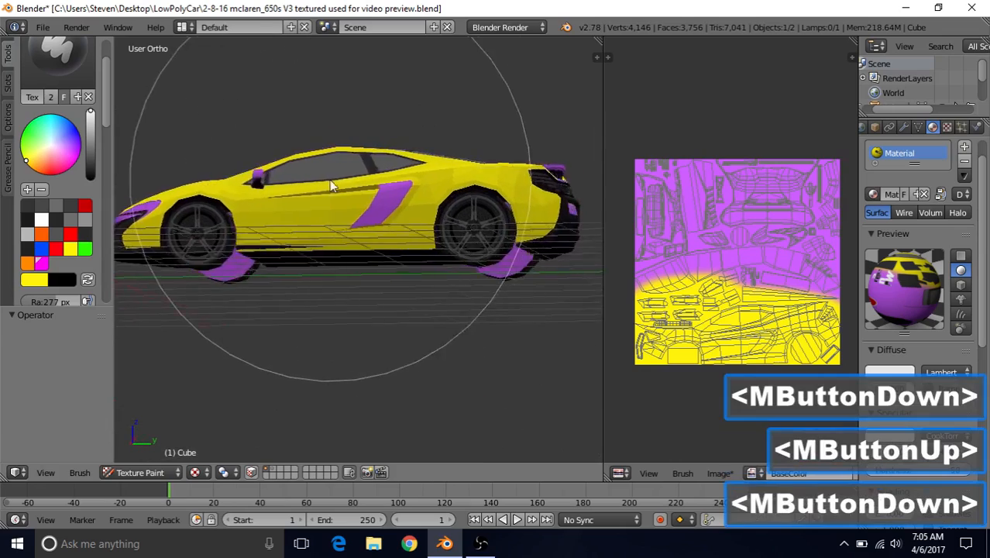
left_click_drag(330, 185, 380, 229)
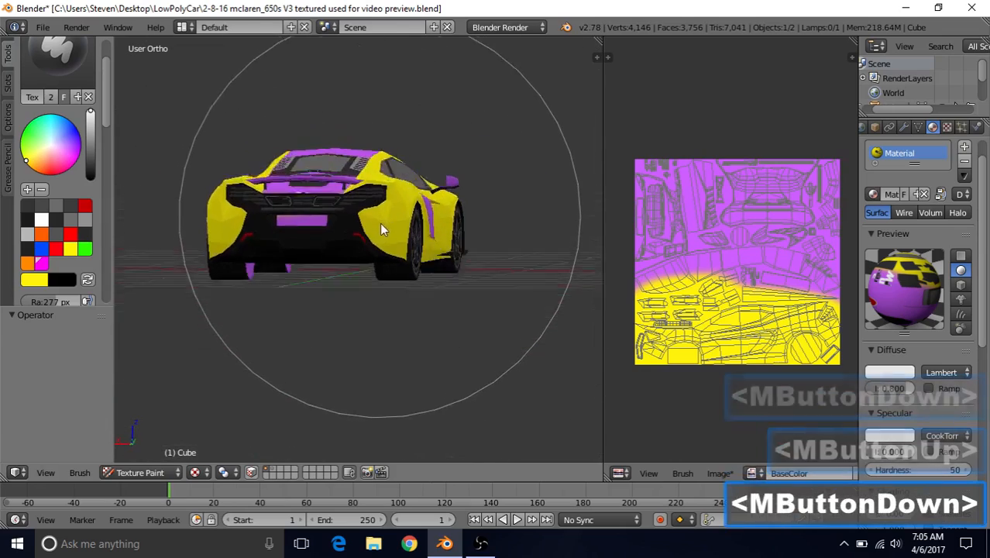
left_click_drag(379, 228, 340, 247)
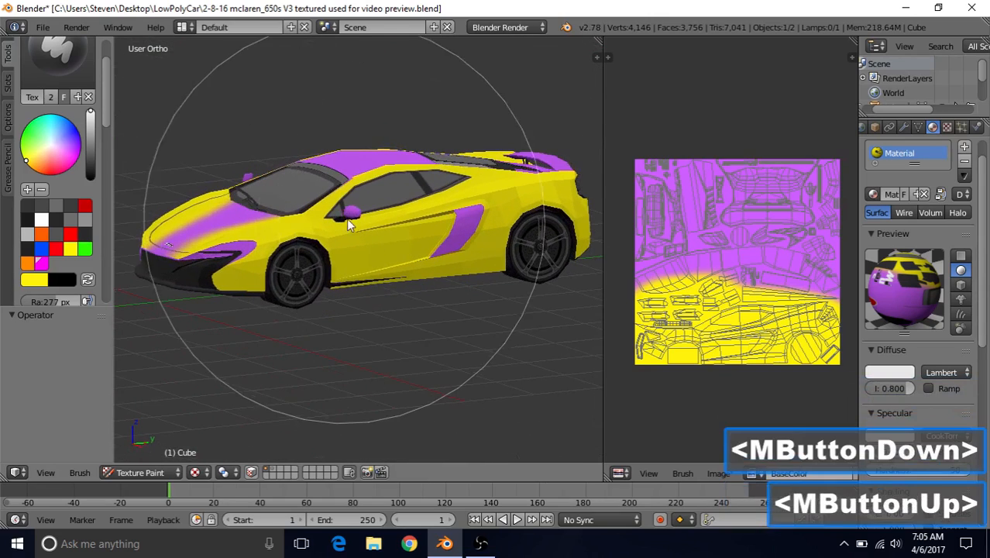
left_click_drag(349, 224, 380, 217)
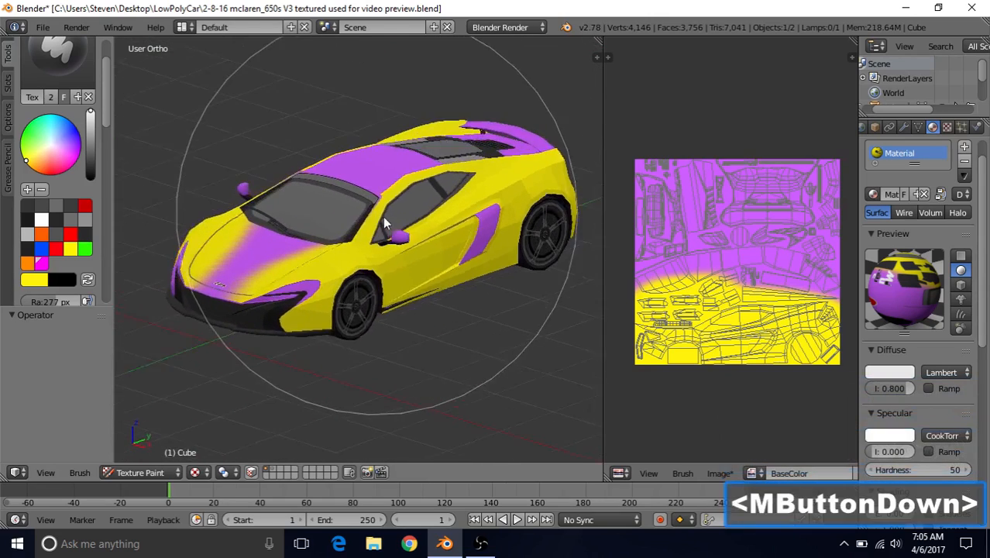
left_click_drag(388, 224, 418, 217)
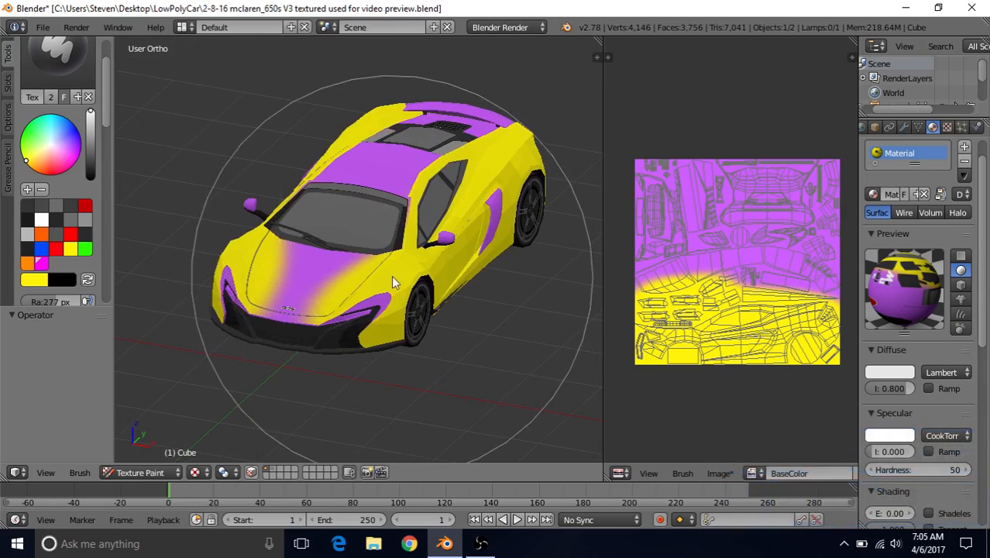
left_click_drag(387, 279, 488, 240)
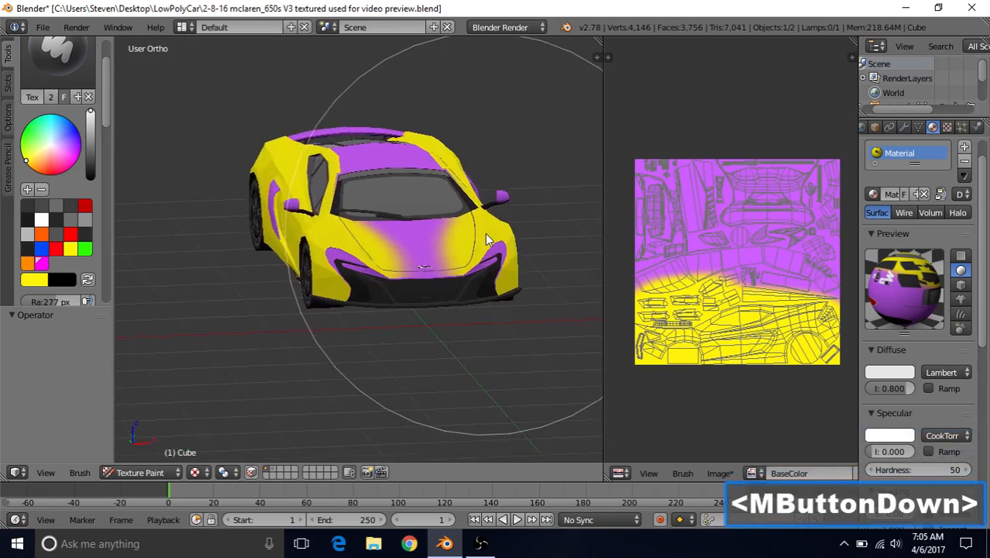
left_click_drag(489, 240, 457, 260)
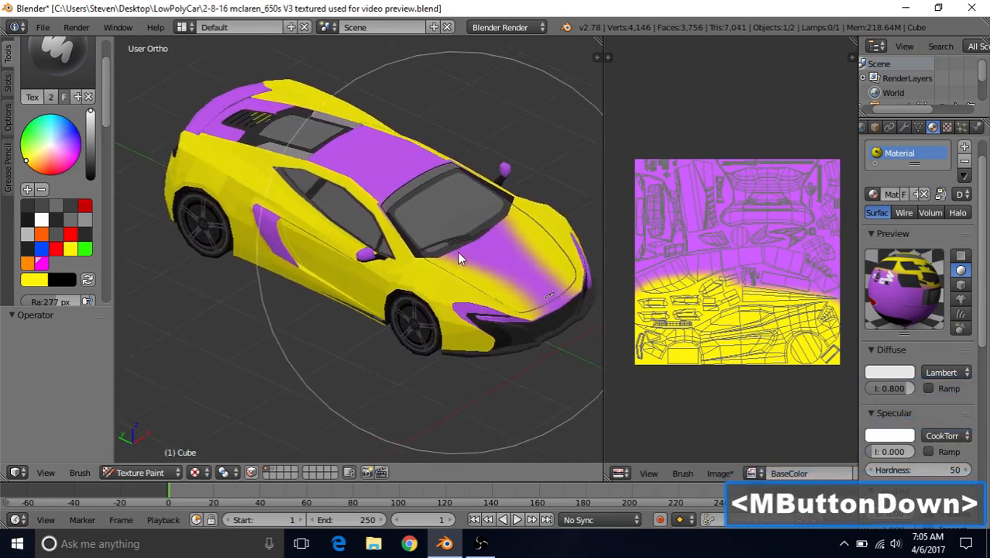
left_click_drag(457, 256, 387, 236)
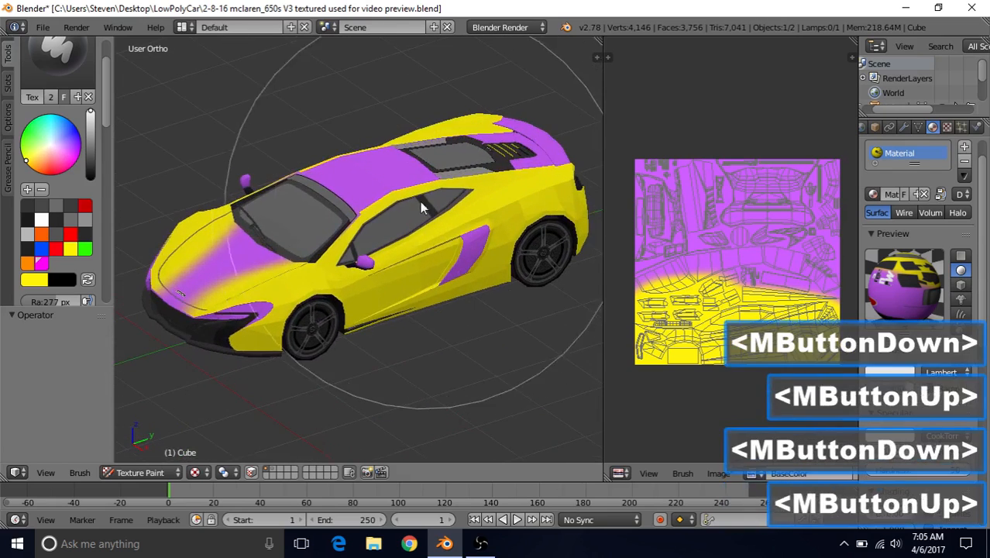
left_click_drag(422, 209, 379, 252)
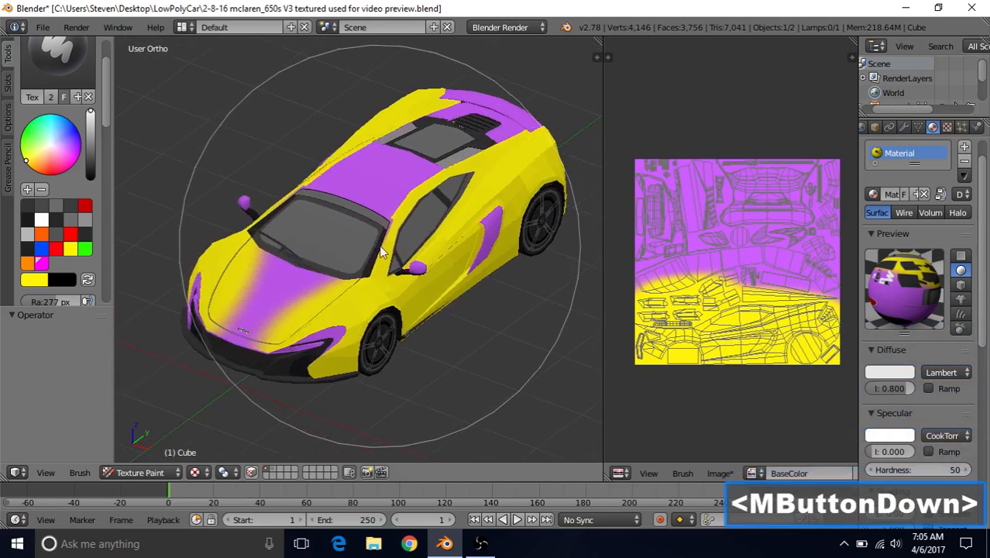
left_click_drag(380, 247, 341, 170)
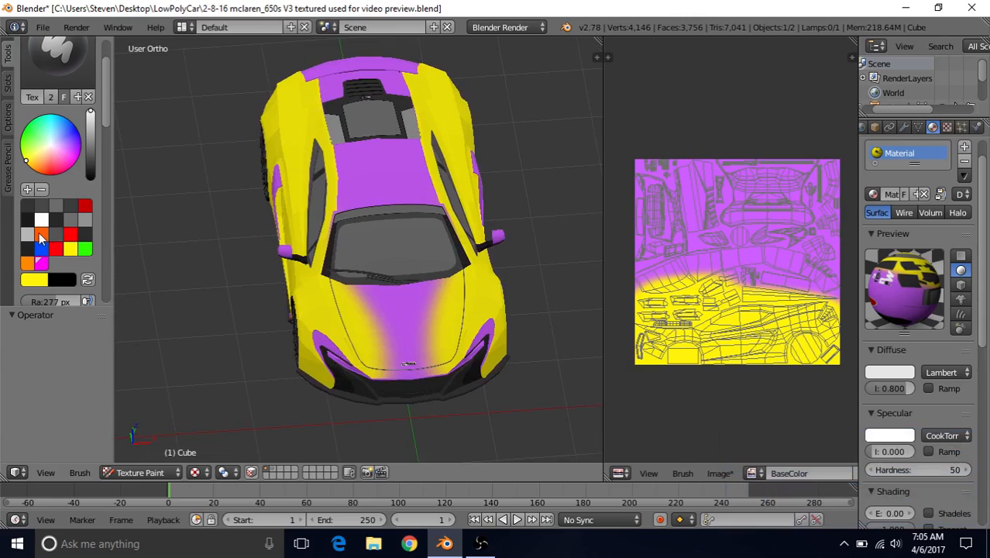
Step: Pick orange and paint over the purple roof stripe and side accents
left_click(701, 217)
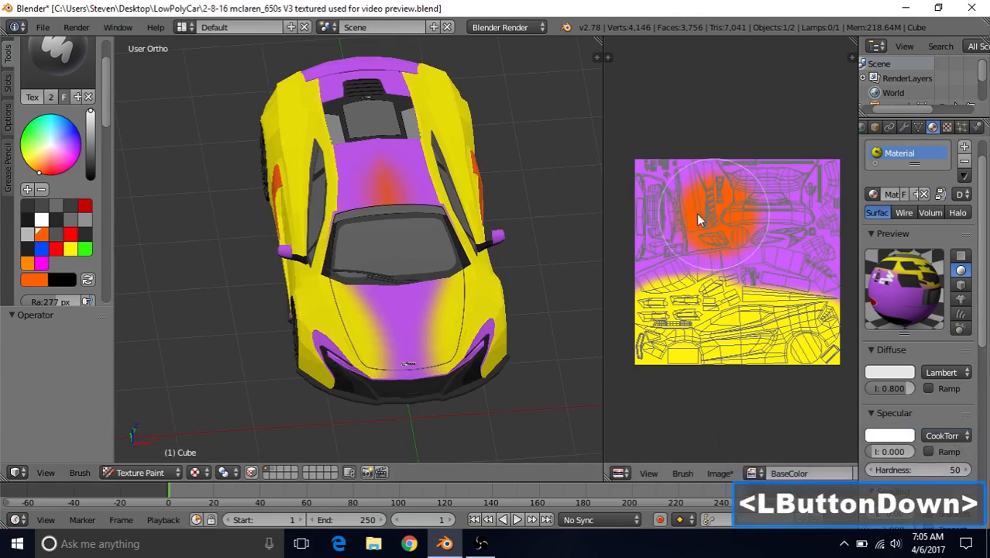
left_click_drag(701, 217, 809, 201)
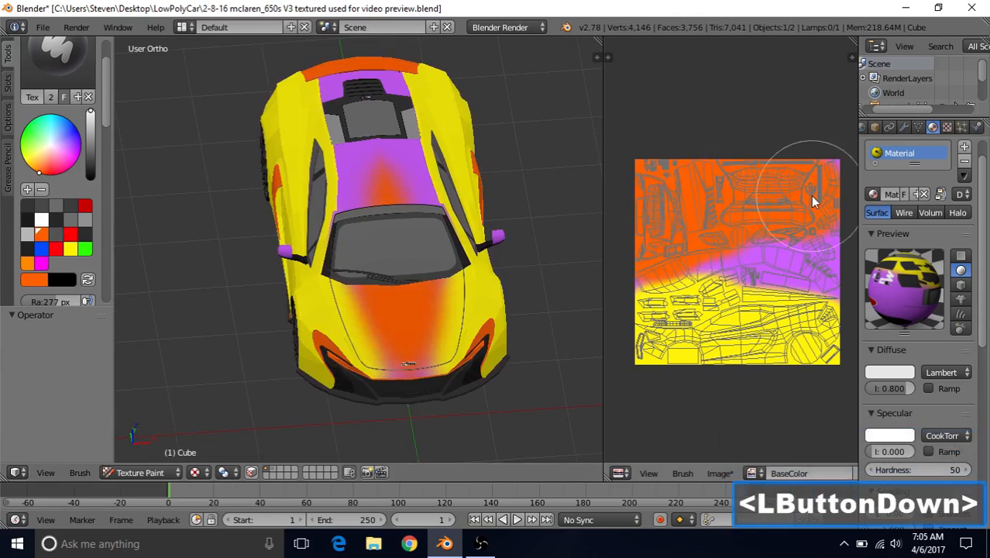
left_click_drag(813, 202, 825, 270)
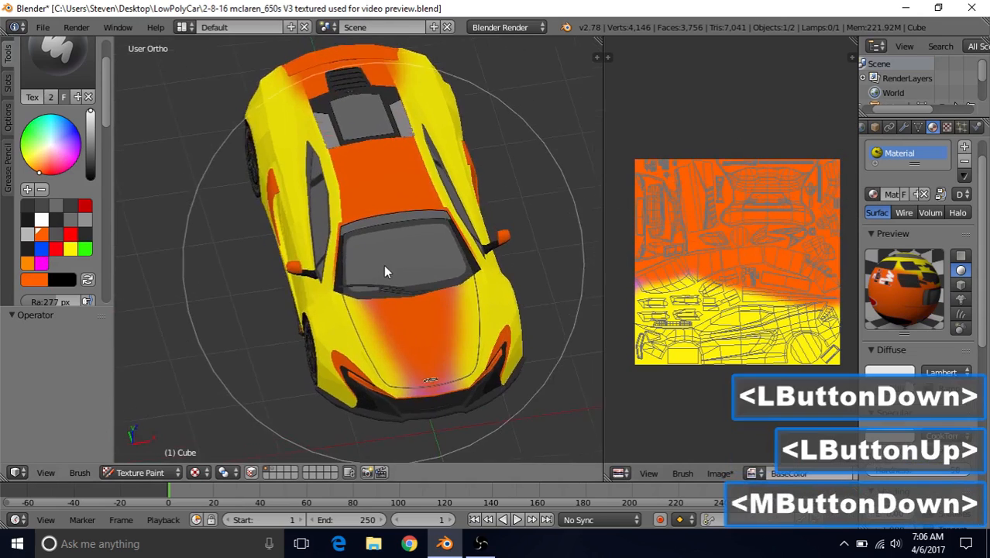
left_click_drag(388, 271, 422, 240)
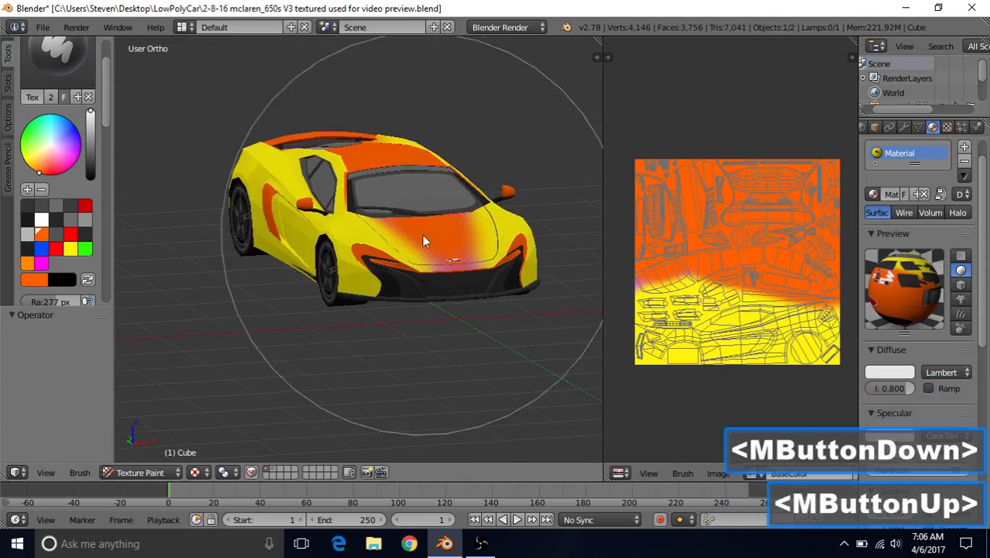
left_click_drag(422, 240, 293, 256)
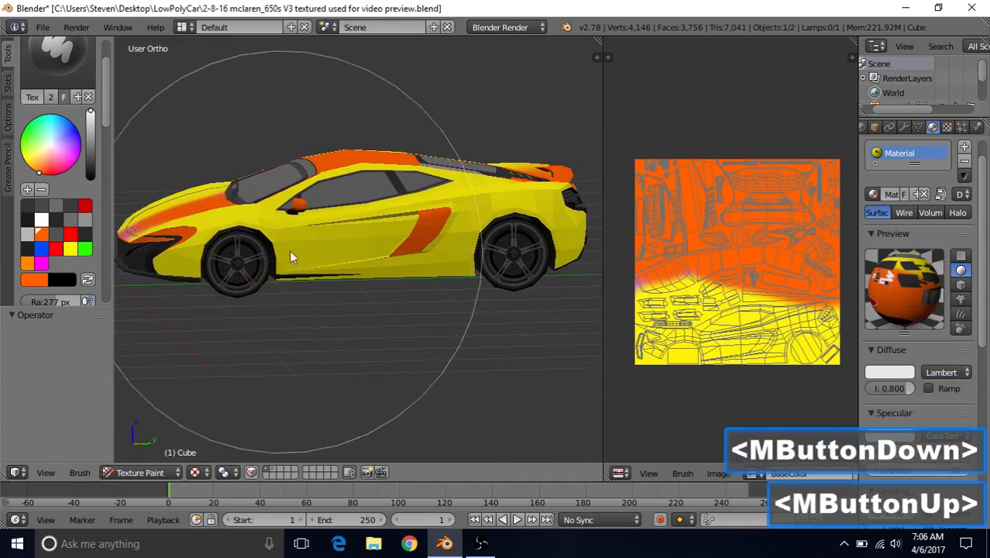
left_click_drag(293, 256, 380, 275)
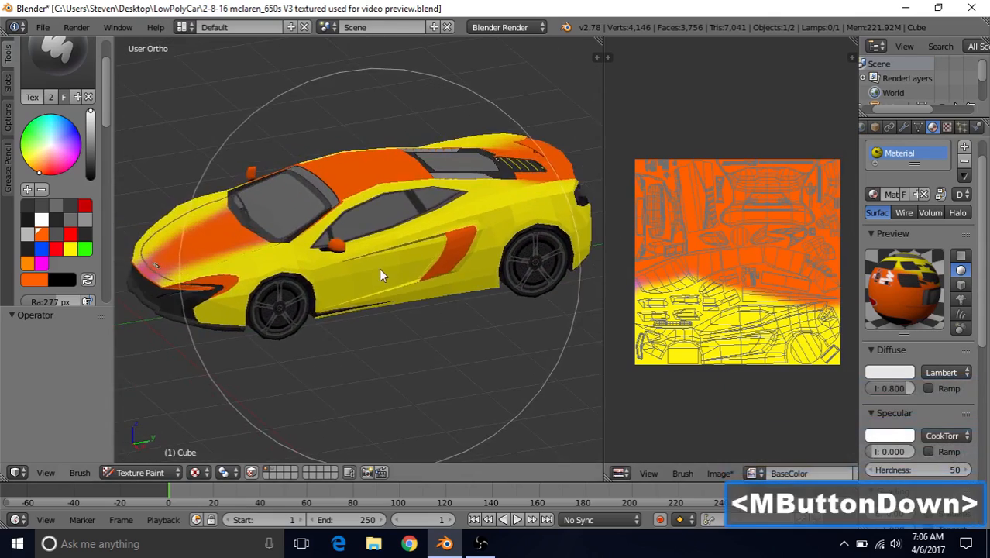
left_click_drag(380, 275, 457, 221)
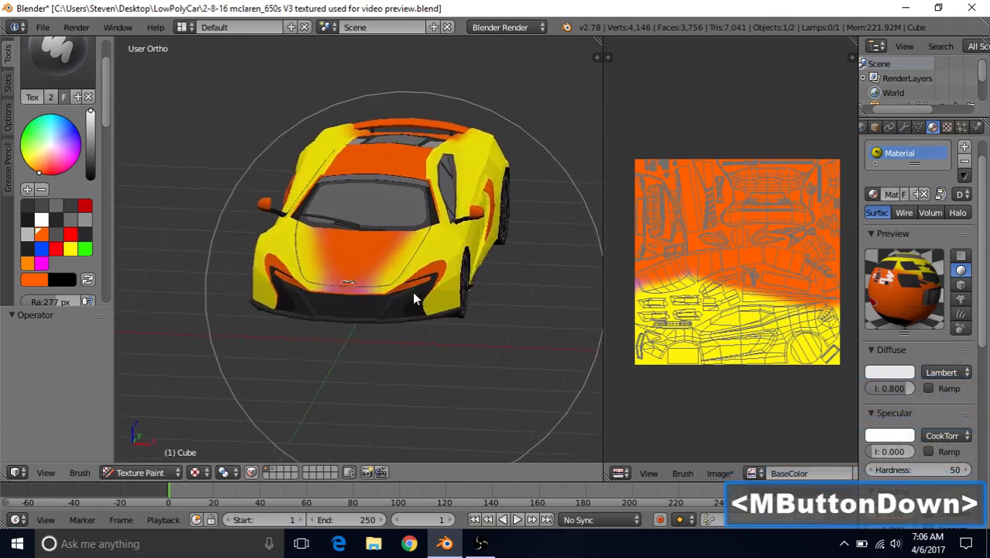
left_click_drag(414, 298, 372, 240)
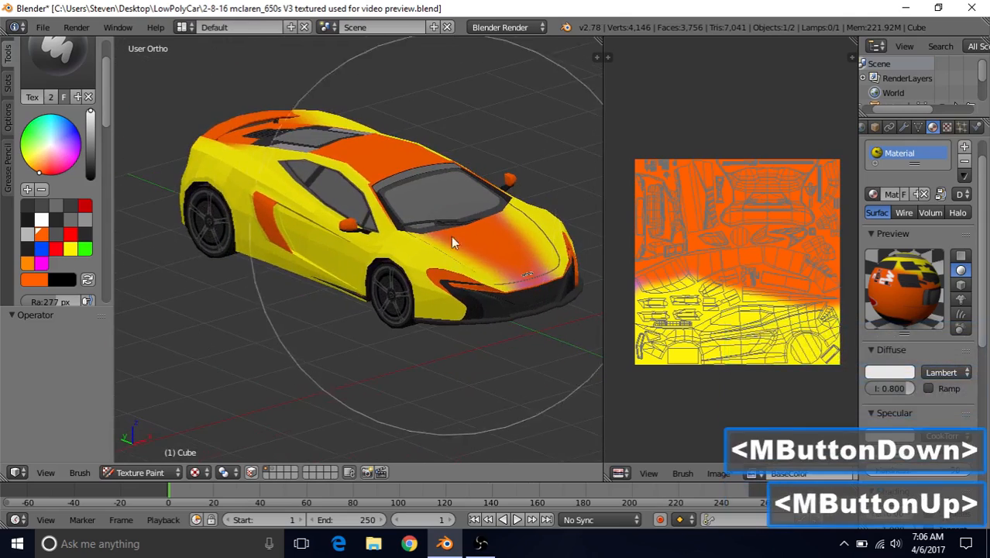
left_click_drag(453, 242, 376, 261)
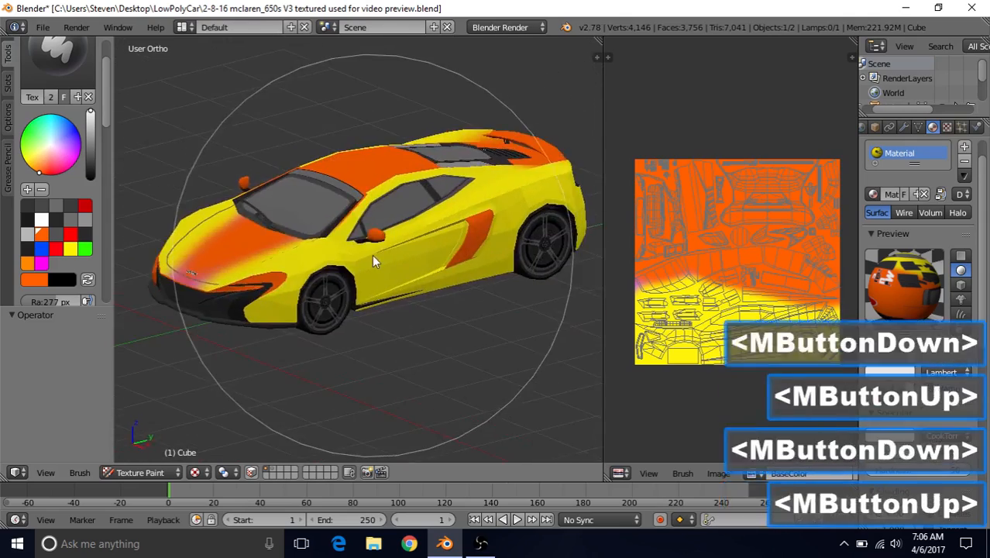
left_click_drag(372, 260, 430, 217)
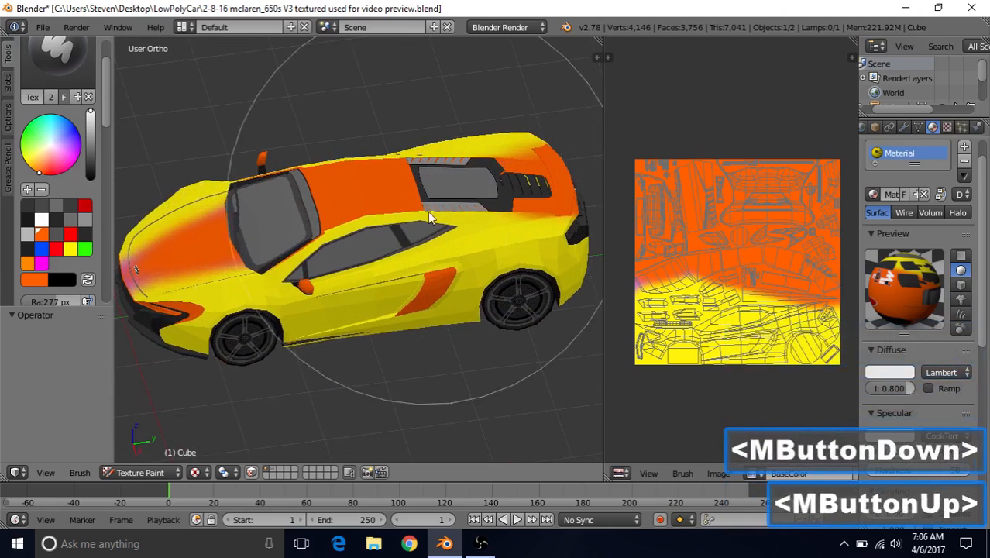
left_click_drag(430, 217, 429, 255)
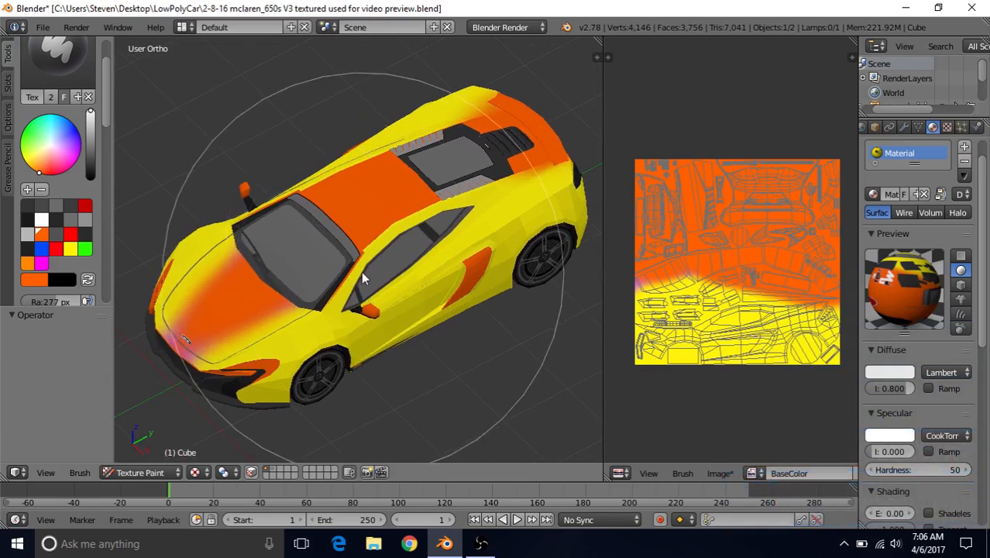
left_click_drag(364, 279, 496, 209)
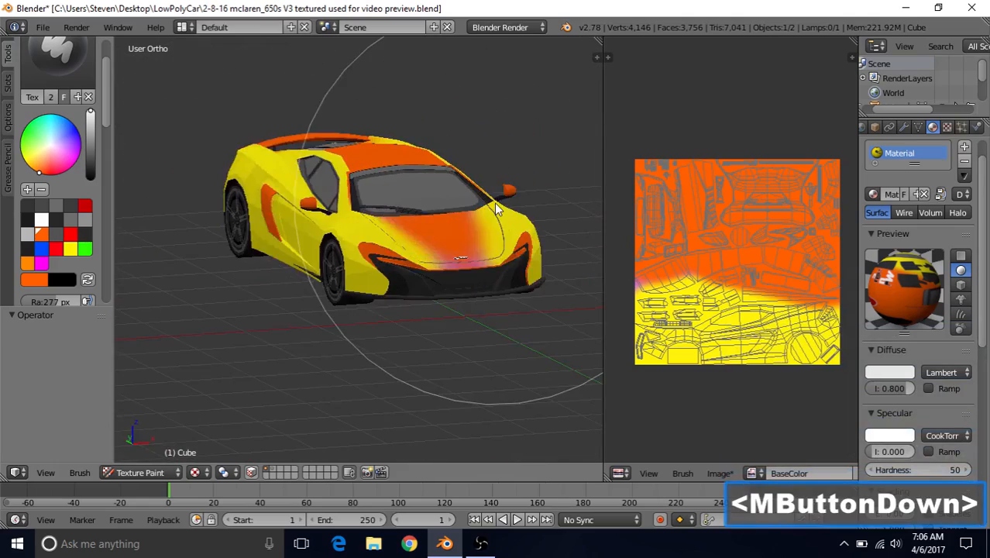
left_click_drag(495, 209, 426, 209)
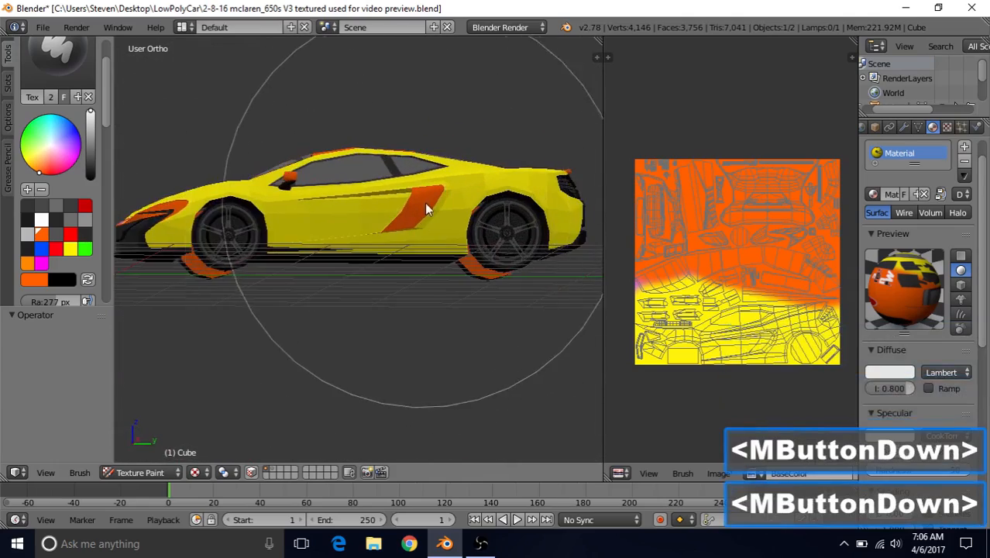
left_click_drag(426, 209, 449, 237)
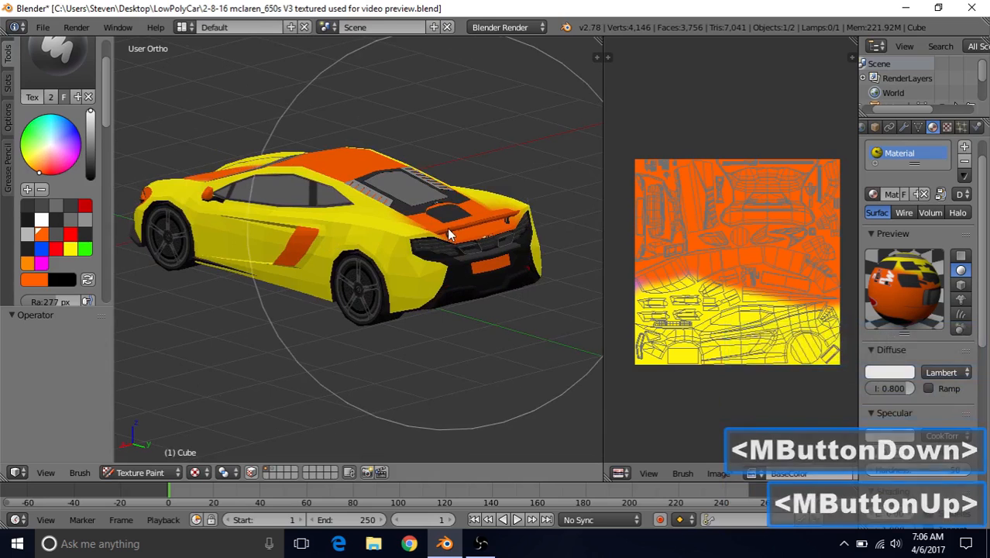
left_click_drag(449, 232, 318, 217)
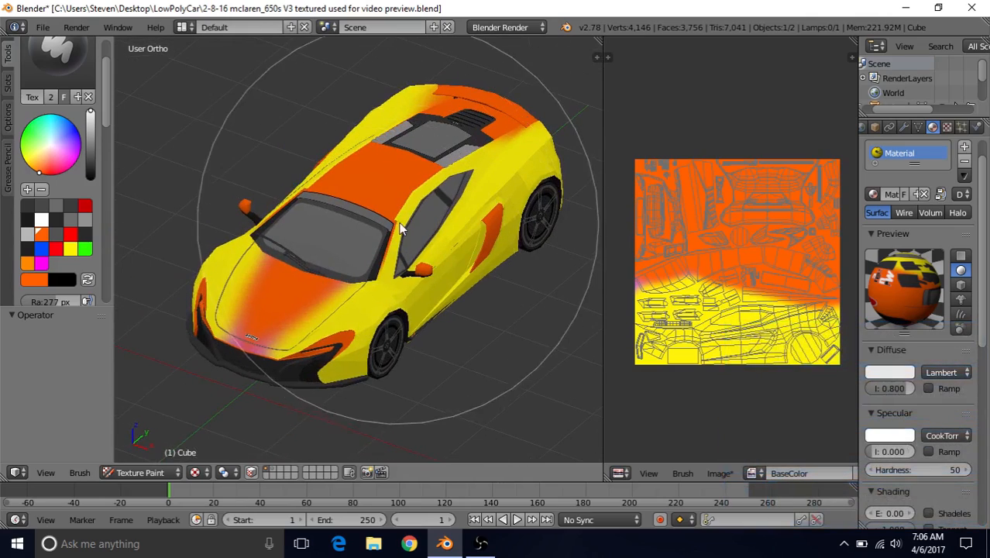
left_click_drag(403, 229, 442, 291)
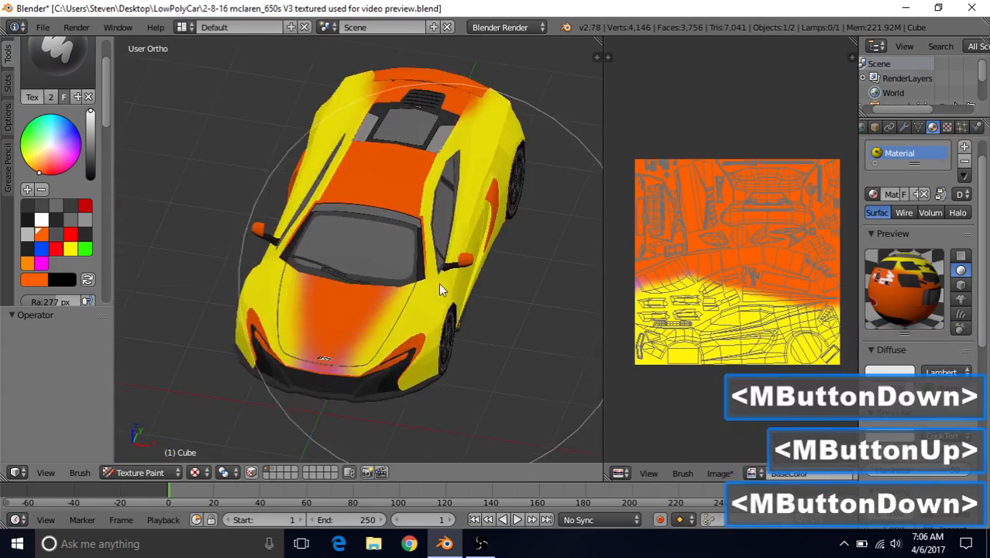